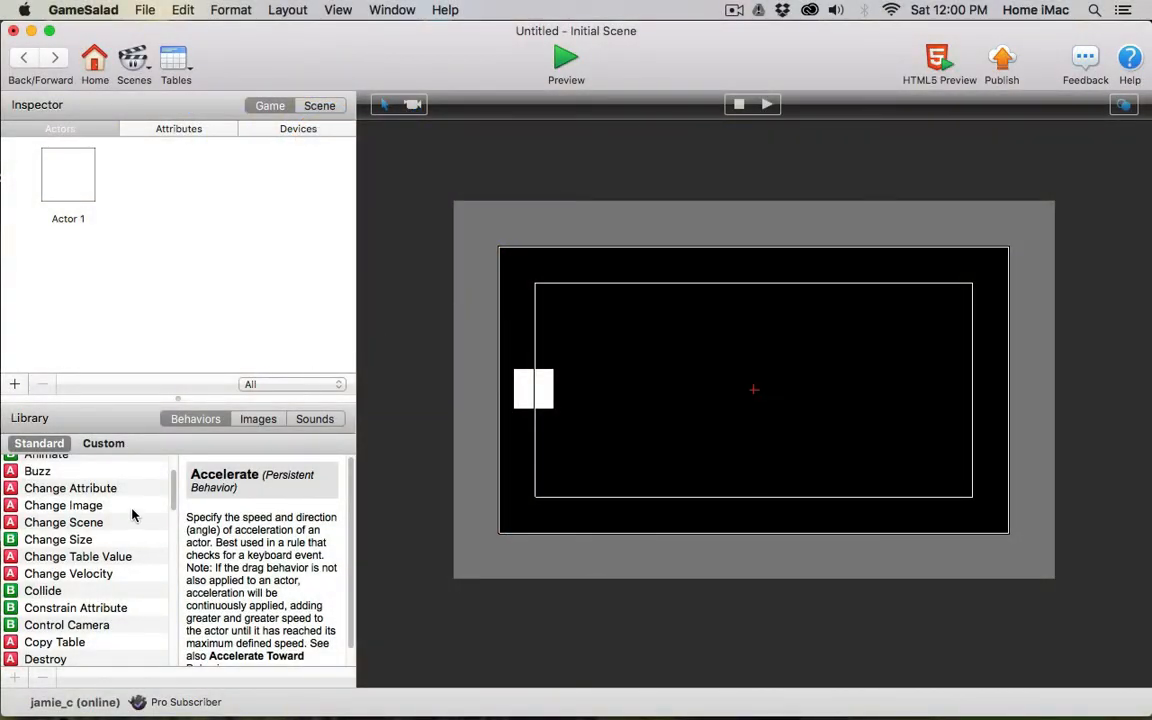
- Change the game-level score attribute's starting value from 100 to 0
left_click(70, 488)
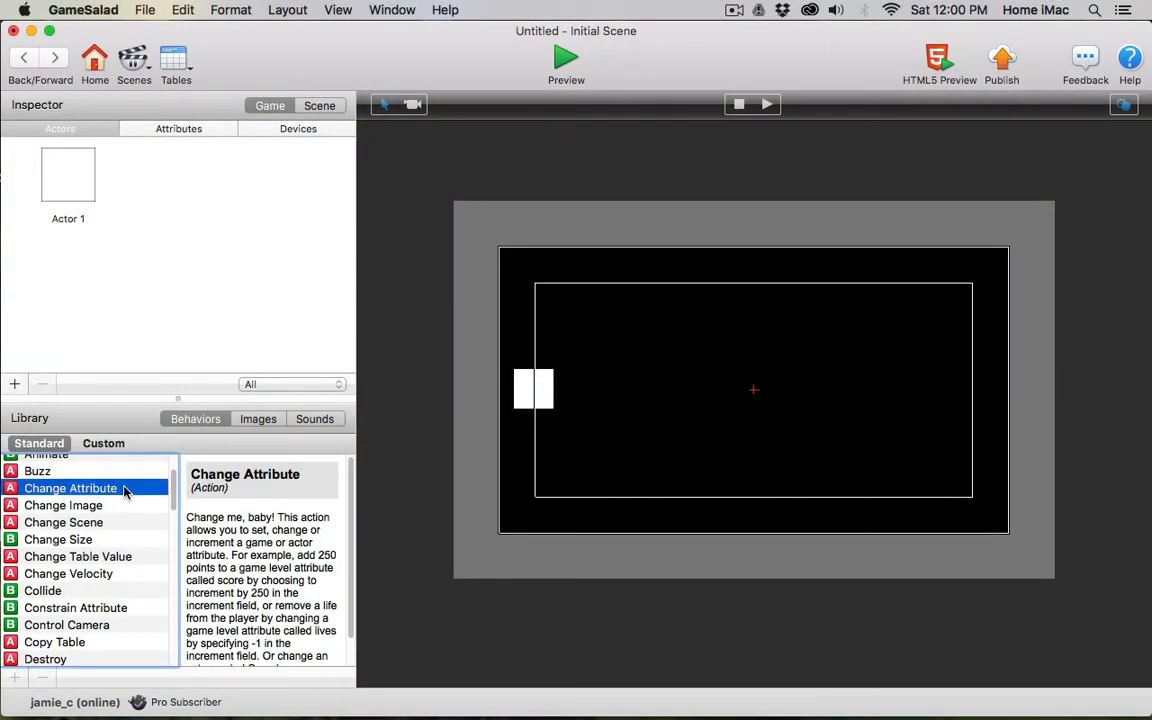
mouse_move(224, 180)
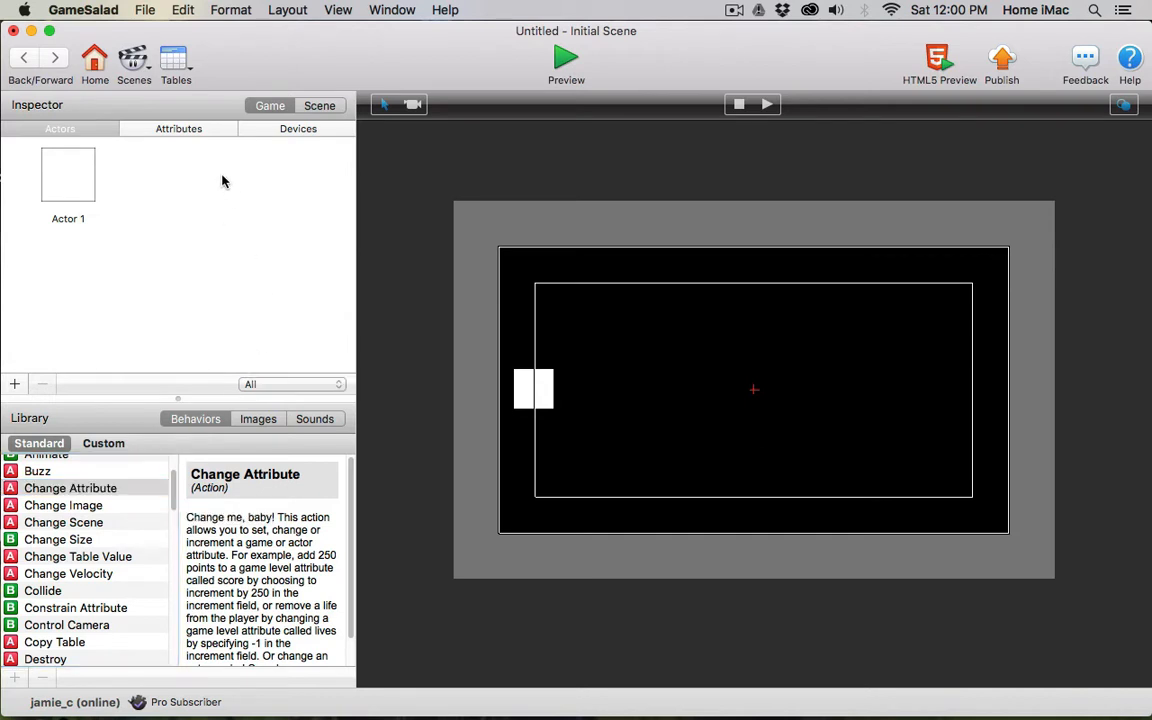
left_click(178, 128)
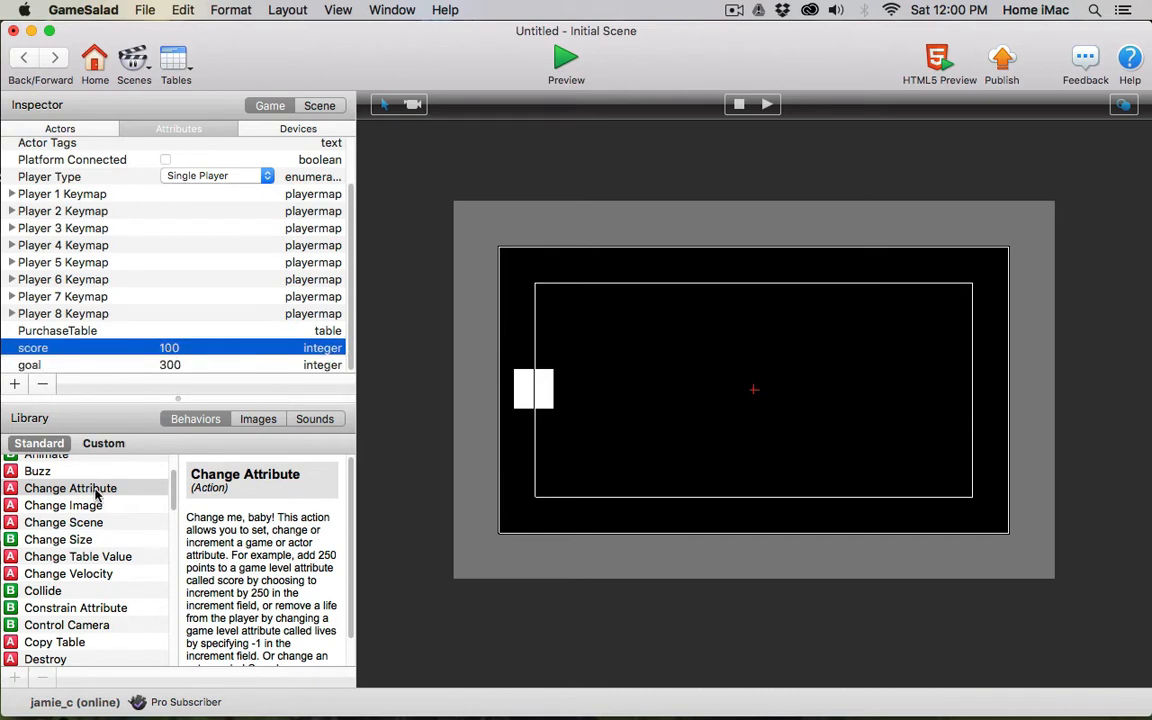
double_click(170, 348)
type("0")
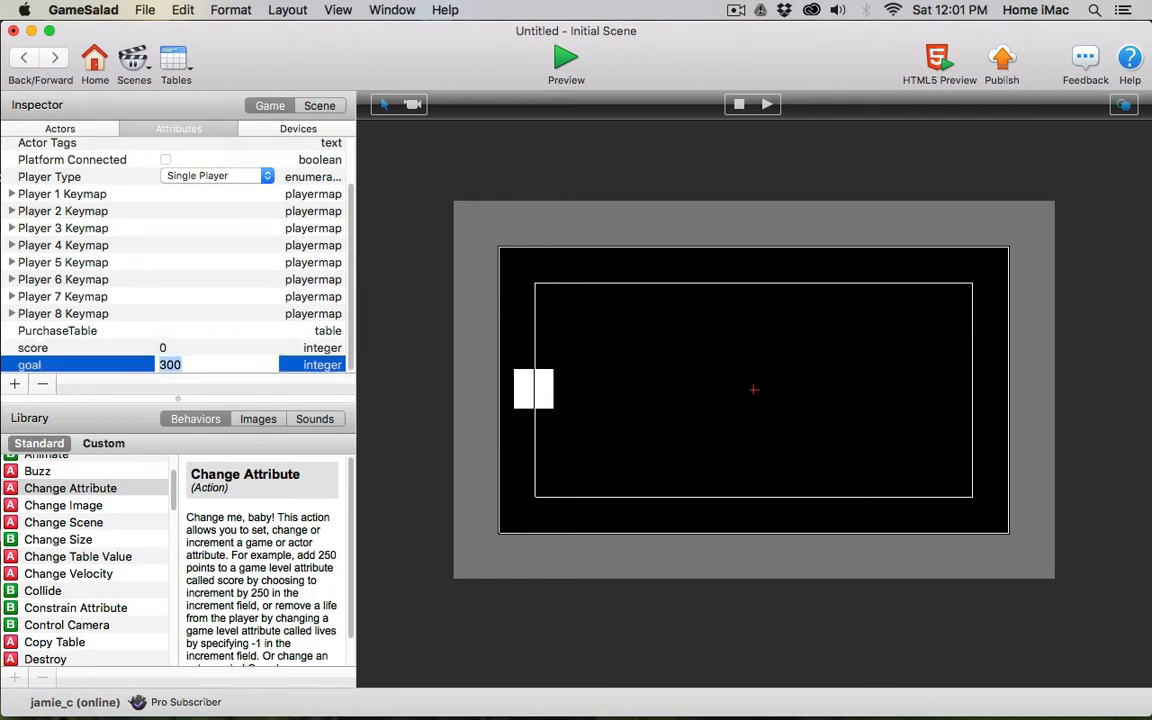
left_click(216, 364)
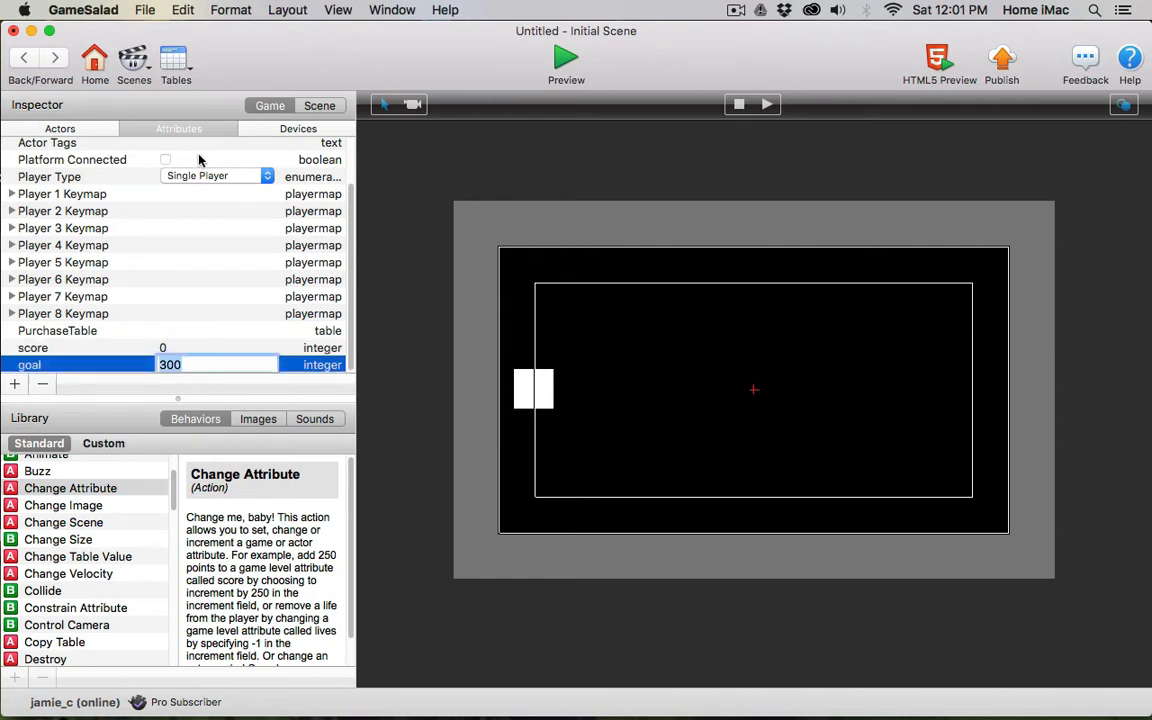
- Drag Actor 1 from the left edge of the stage to the centre of the scene
left_click(60, 128)
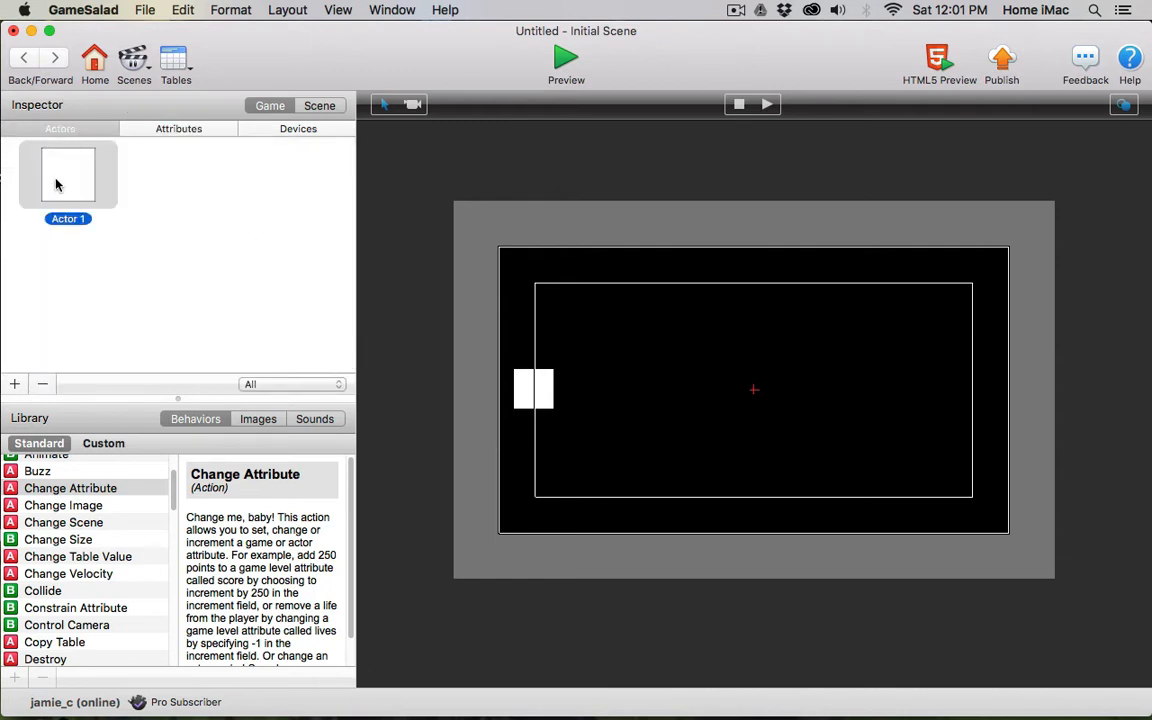
left_click(556, 396)
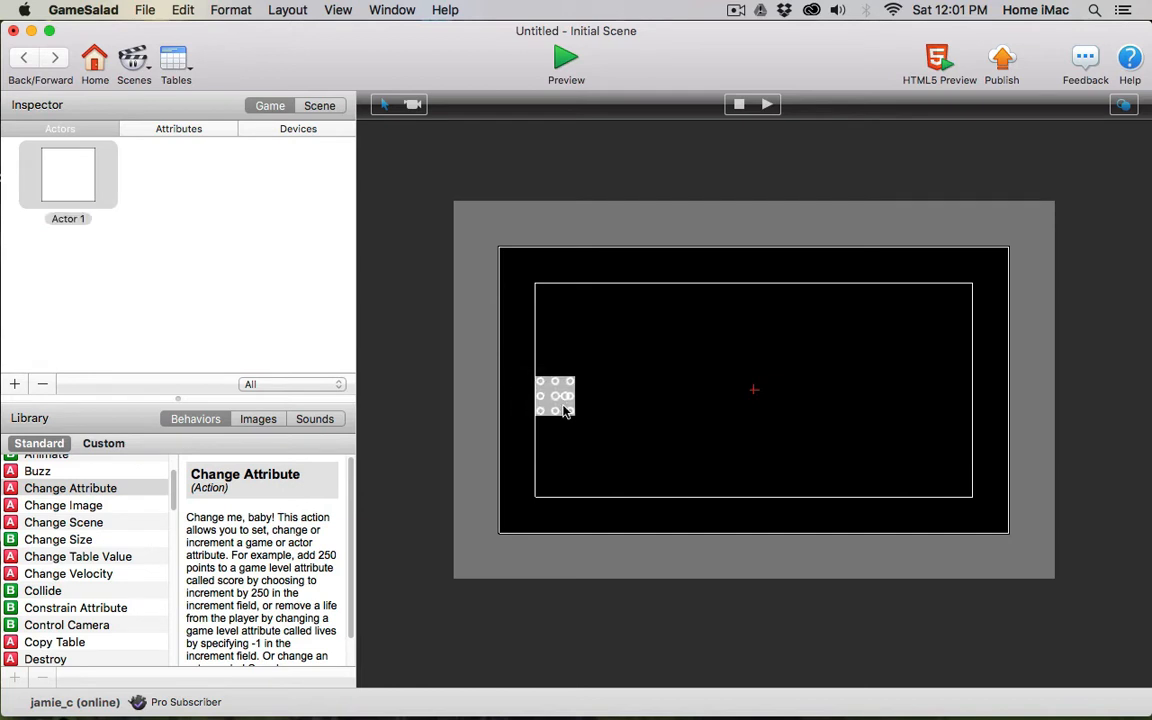
left_click_drag(556, 396, 754, 388)
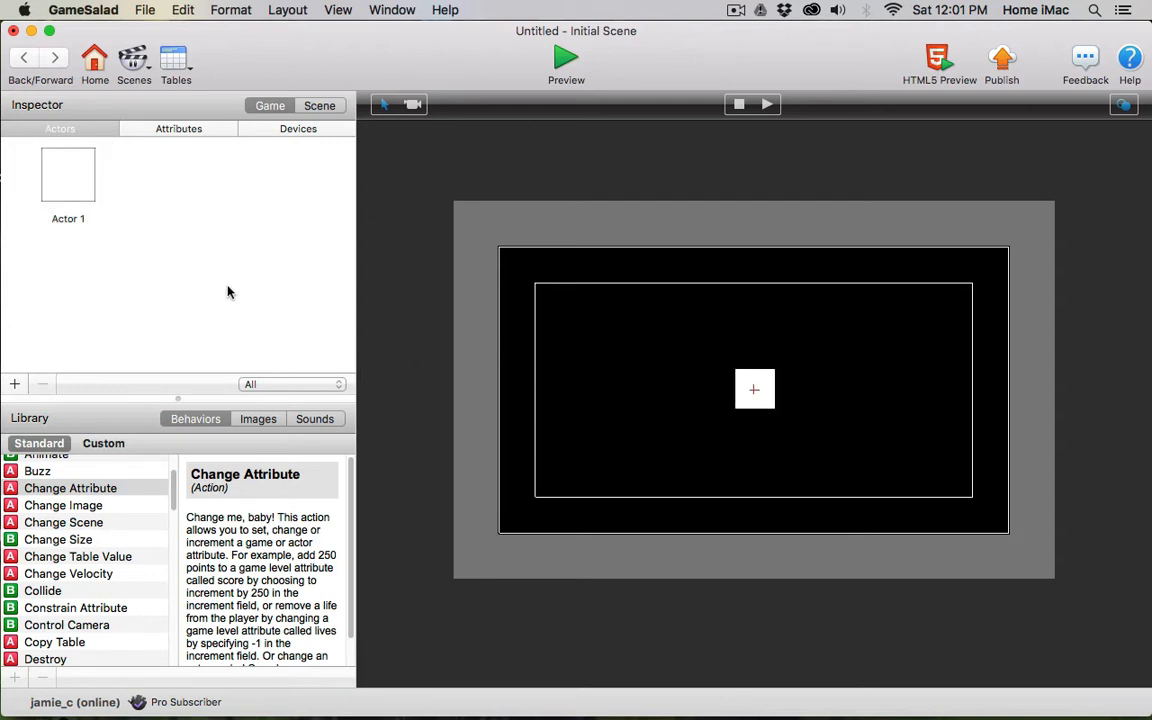
mouse_move(584, 288)
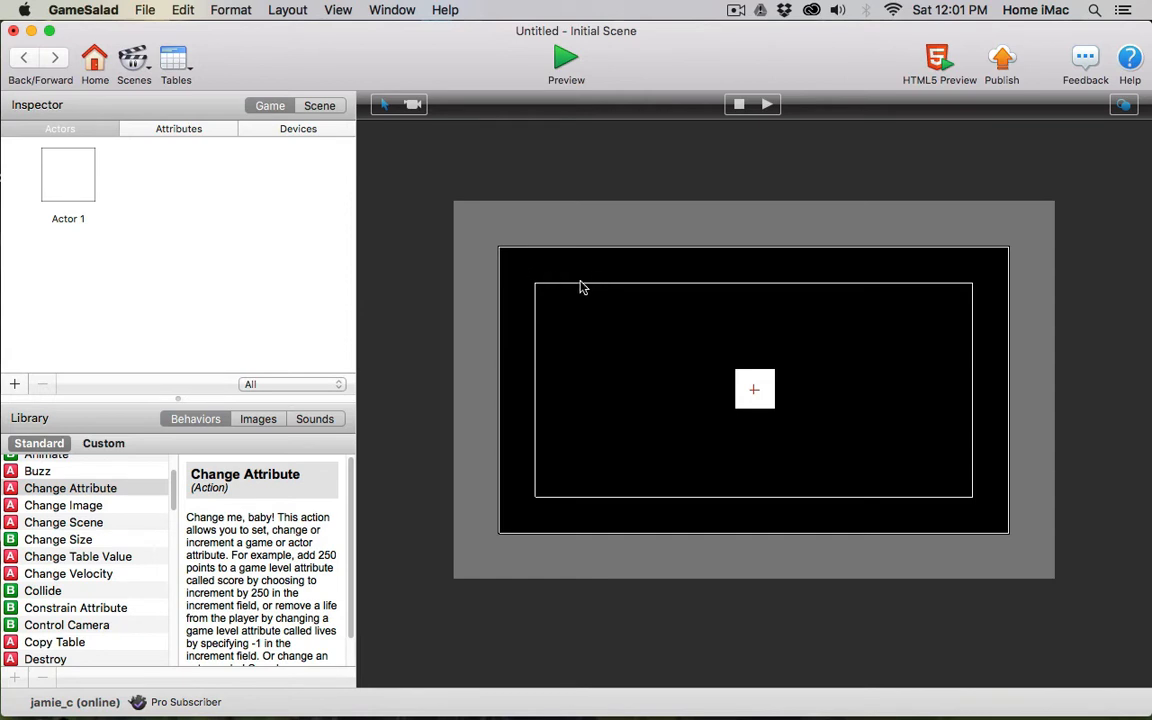
mouse_move(236, 280)
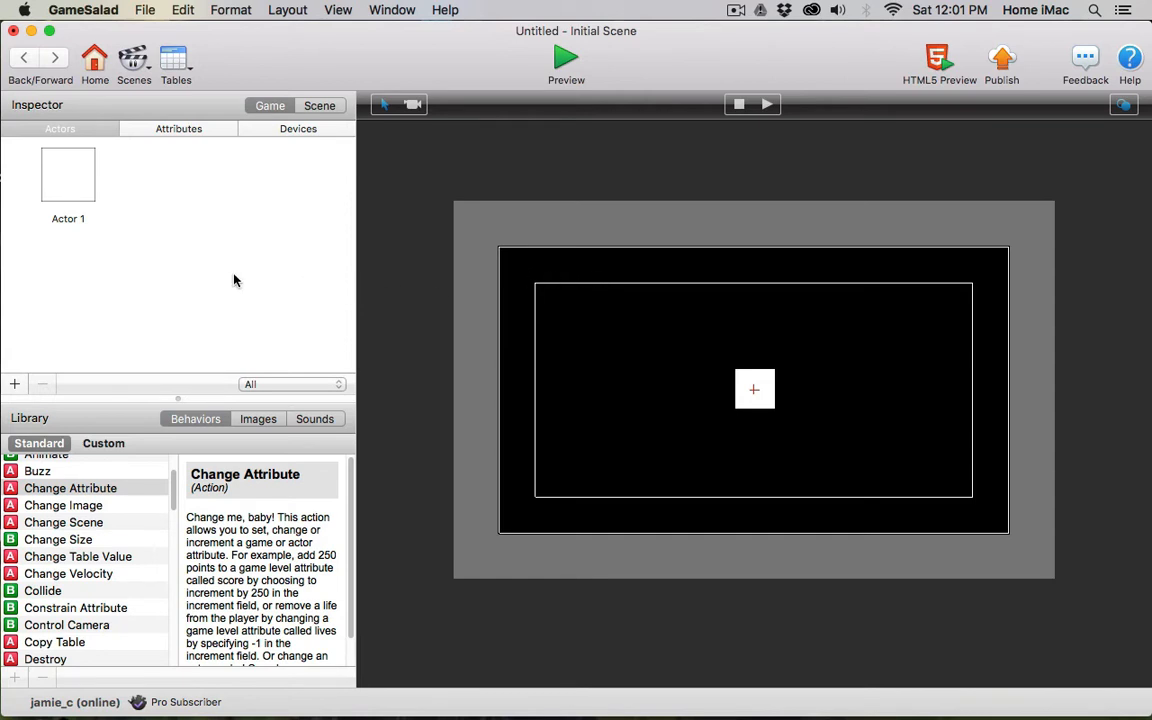
- Give Actor 1 a Display Text behavior whose text expression is game.score
double_click(68, 174)
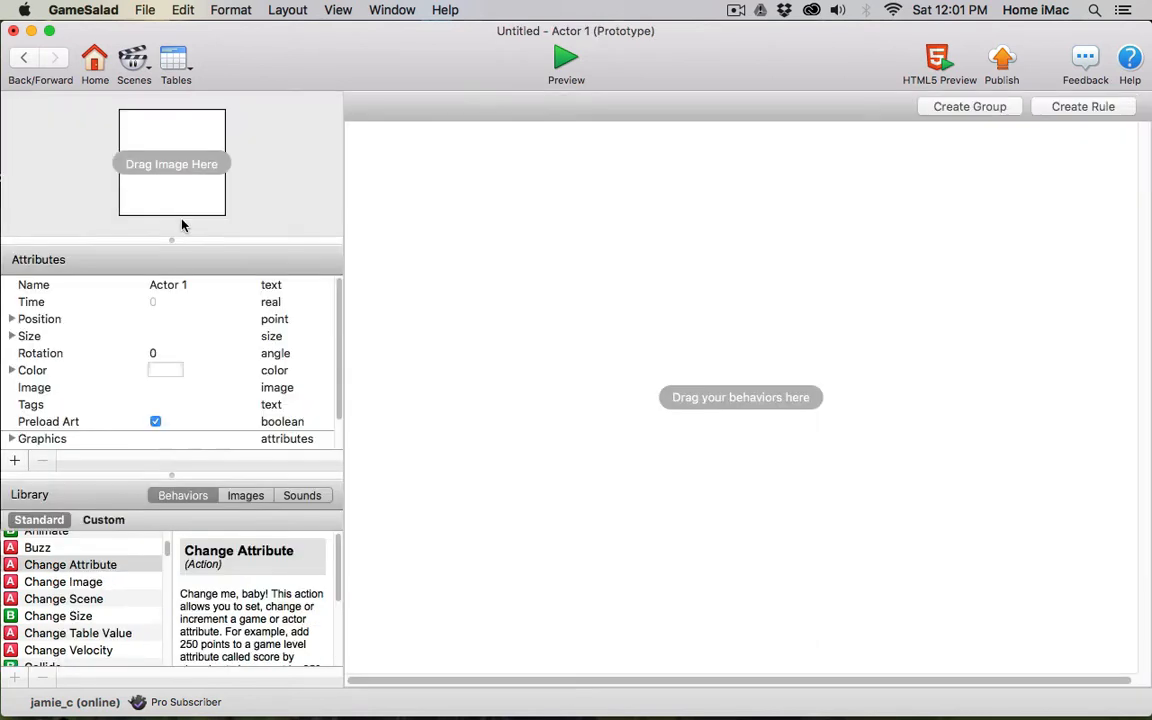
scroll("down", 3)
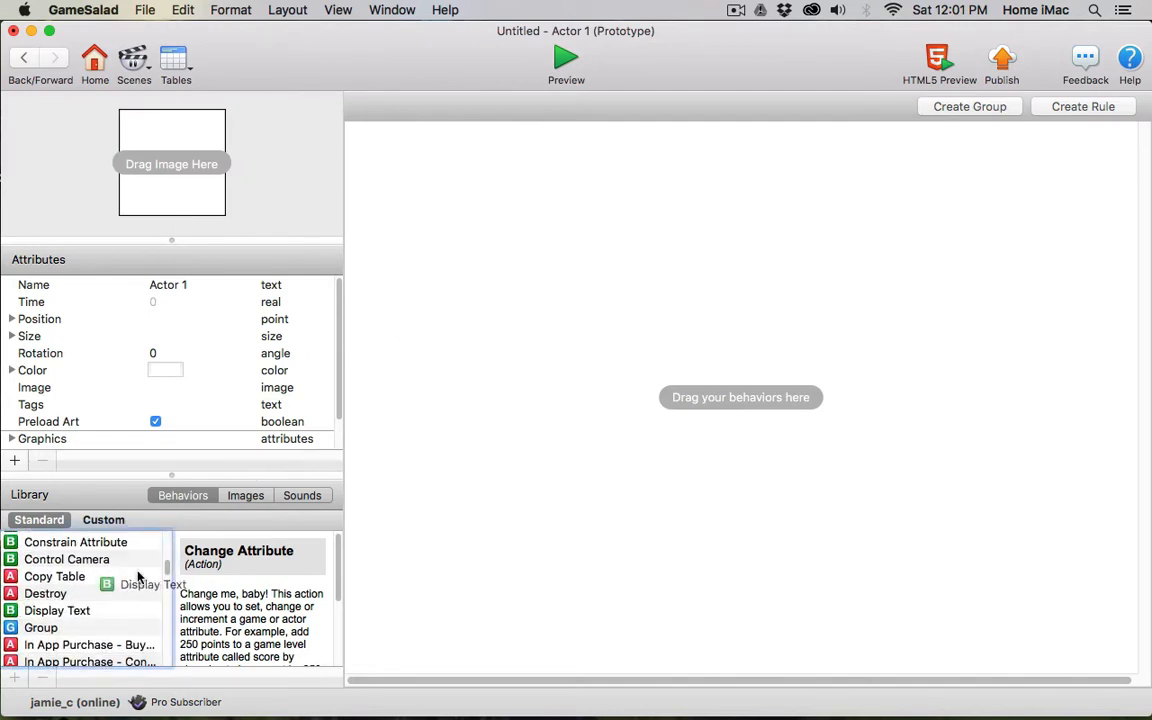
double_click(56, 610)
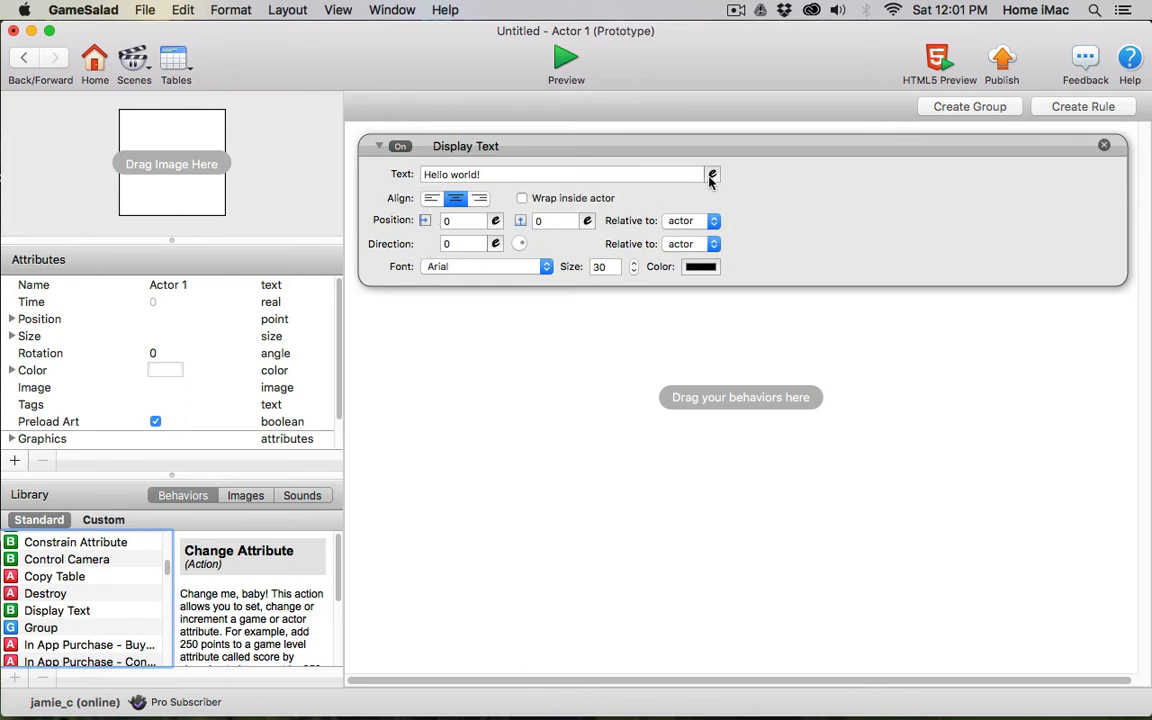
left_click(712, 174)
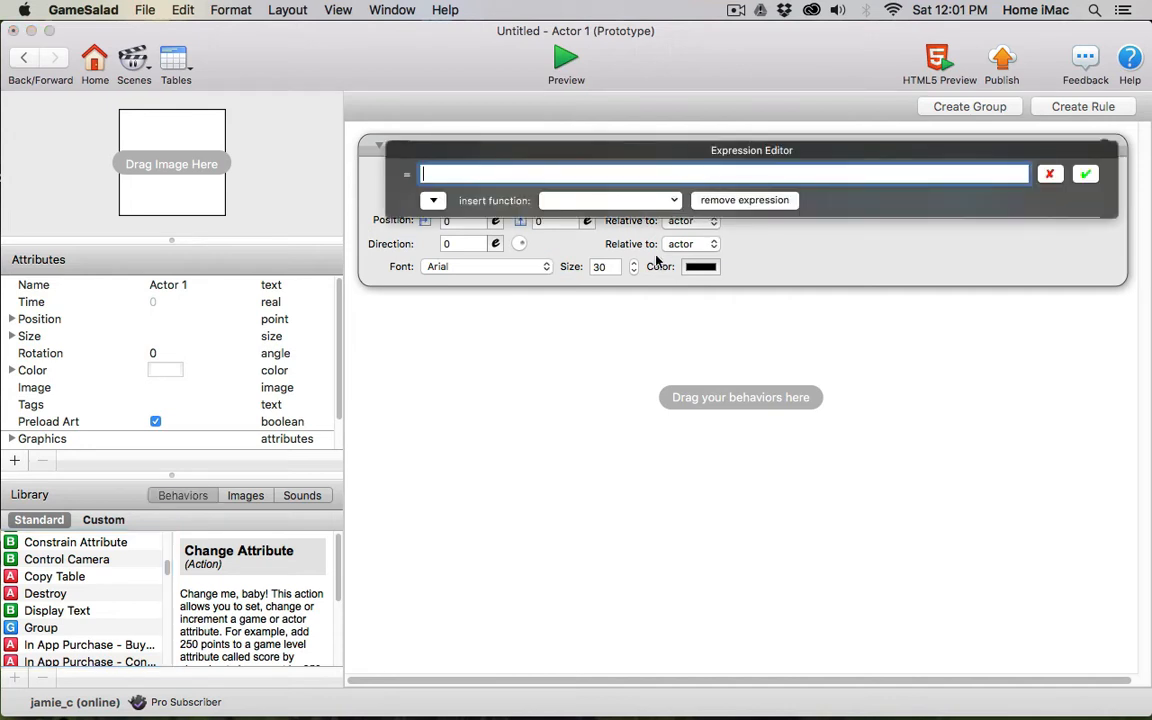
left_click(432, 200)
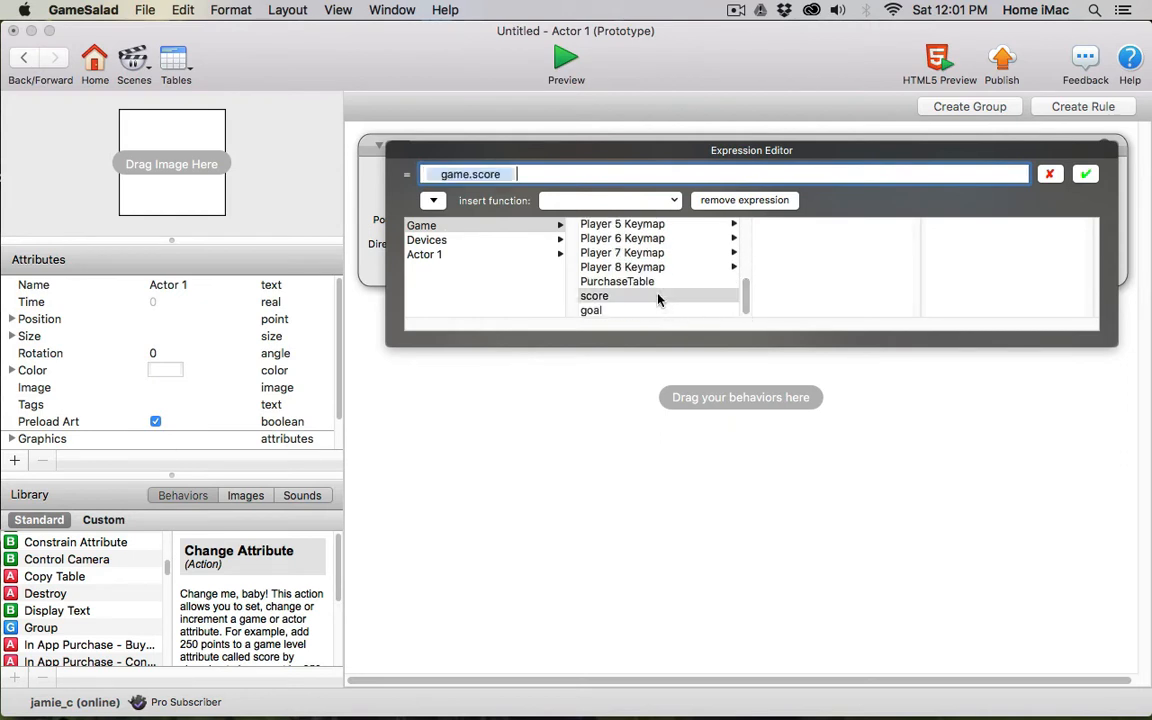
mouse_move(640, 192)
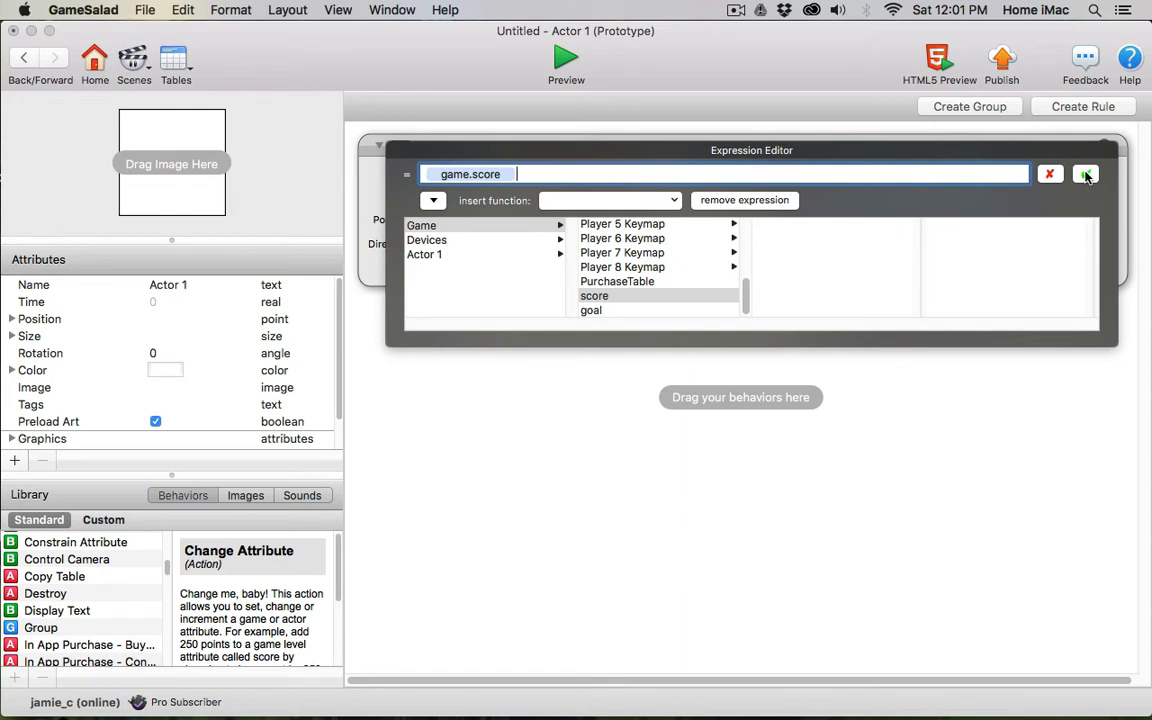
left_click(1086, 174)
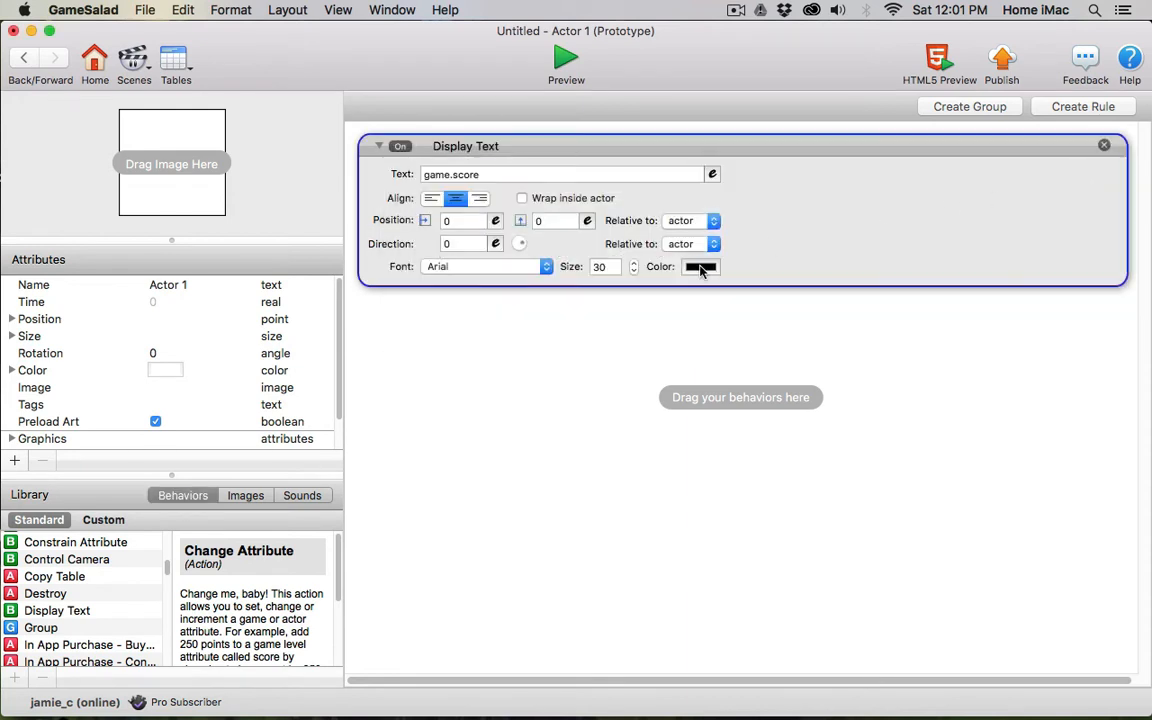
- Make the score text white, centre-aligned, first offset 200 above the actor
left_click(700, 266)
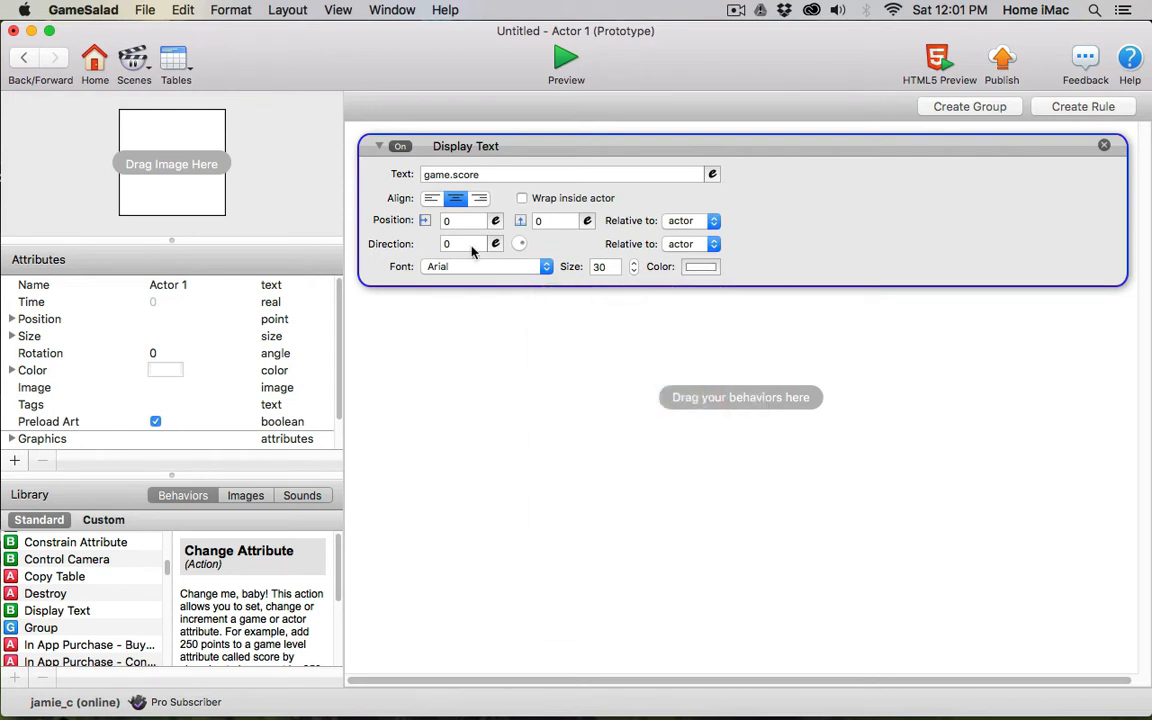
left_click(556, 220)
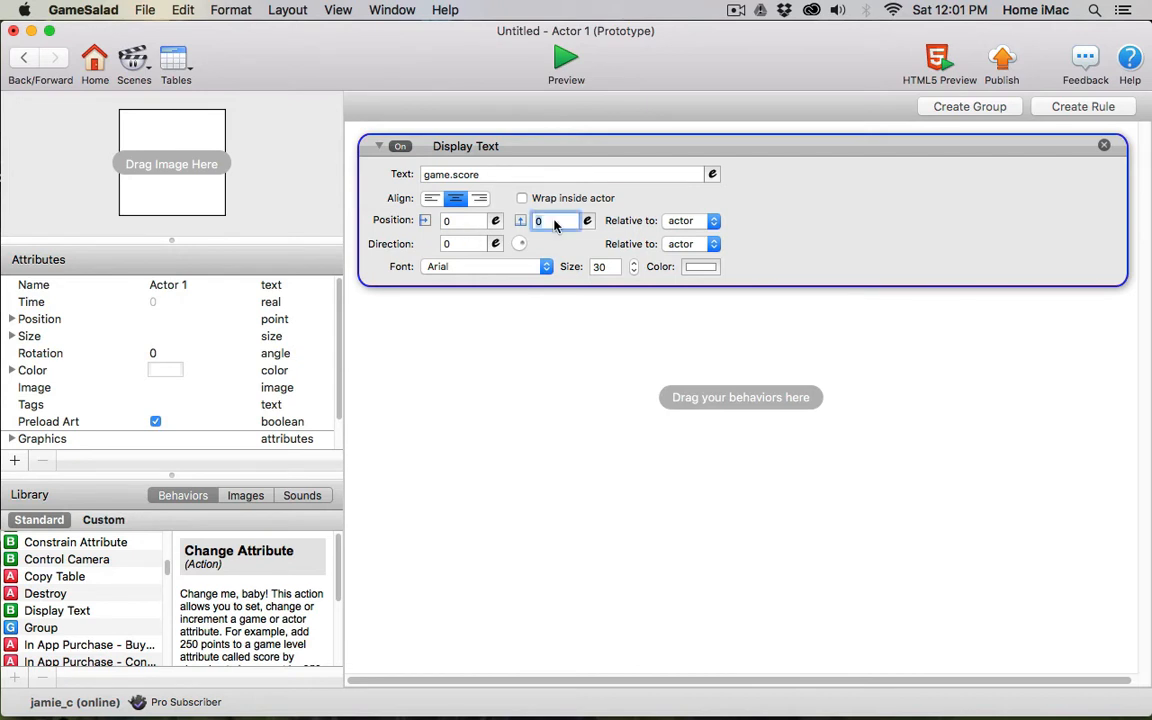
type("2")
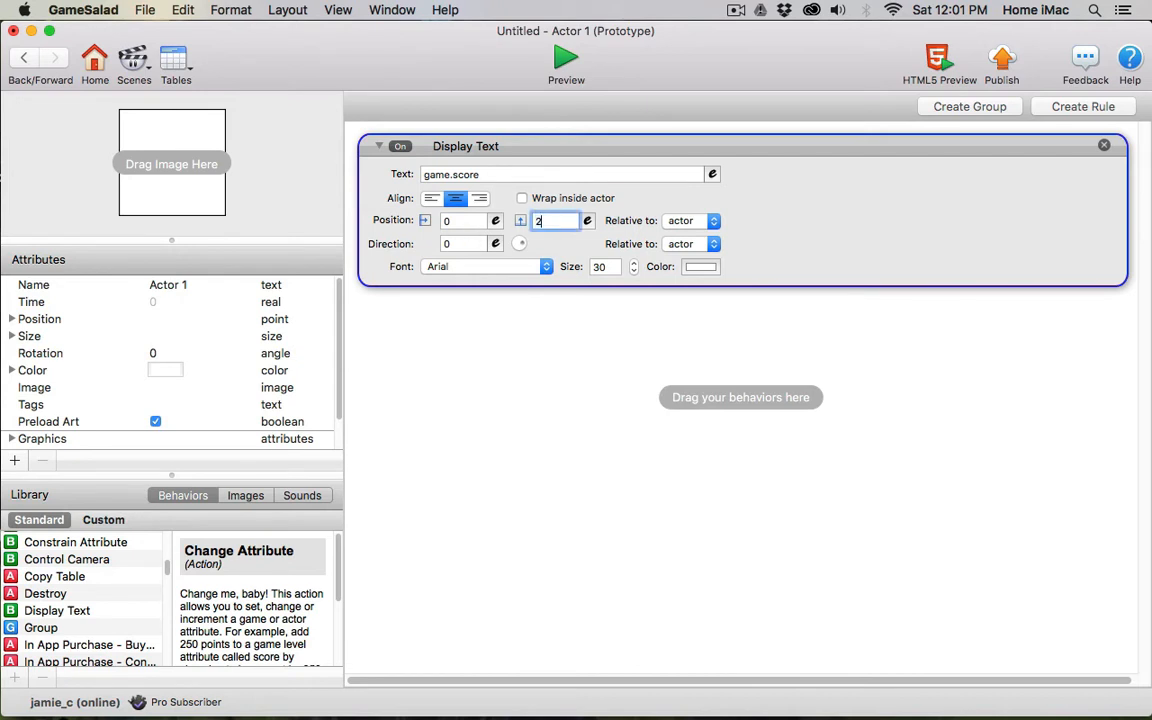
type("00")
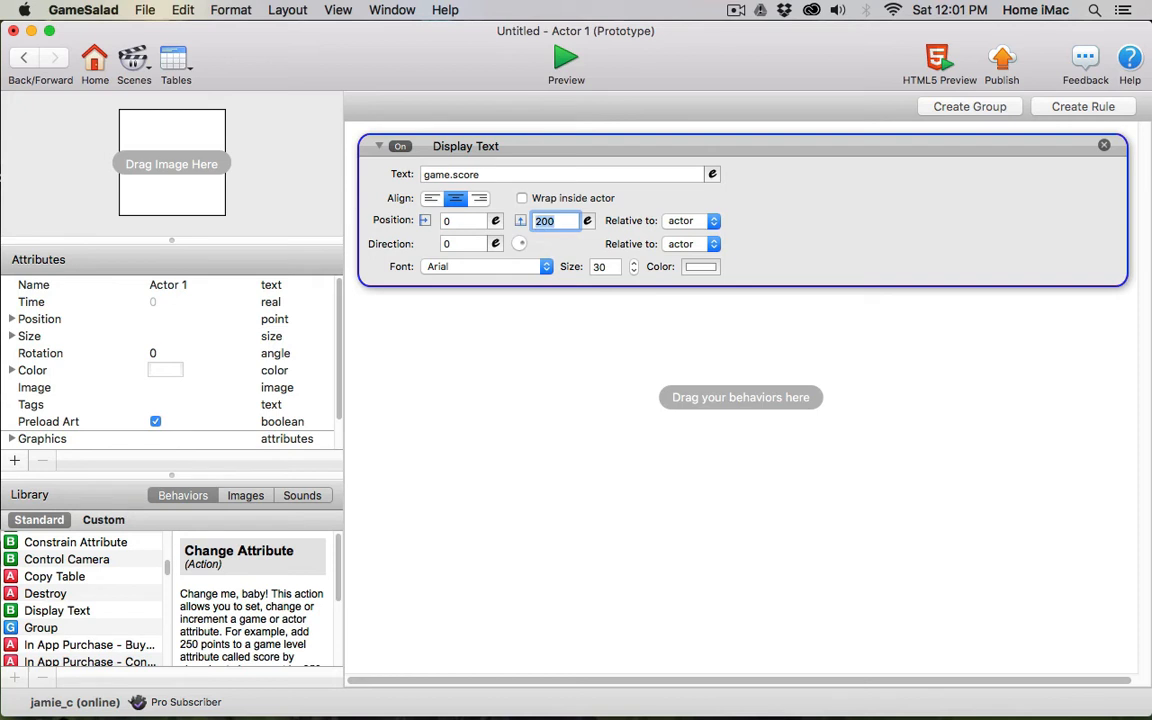
left_click(456, 198)
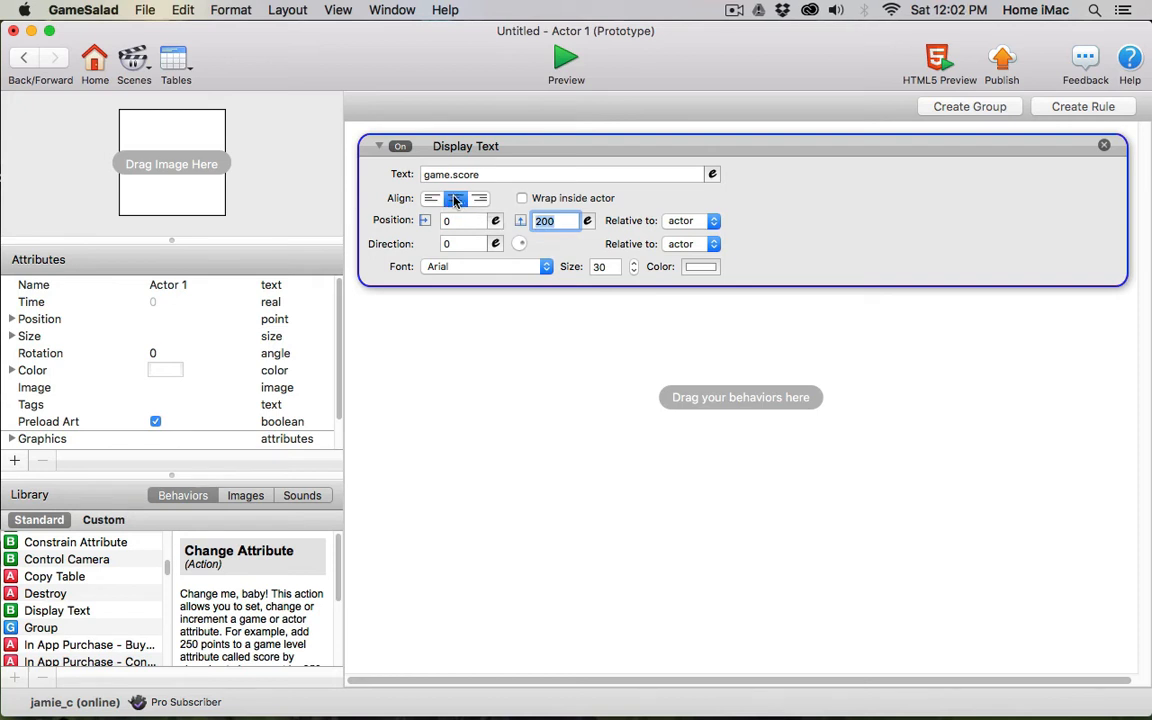
left_click(456, 198)
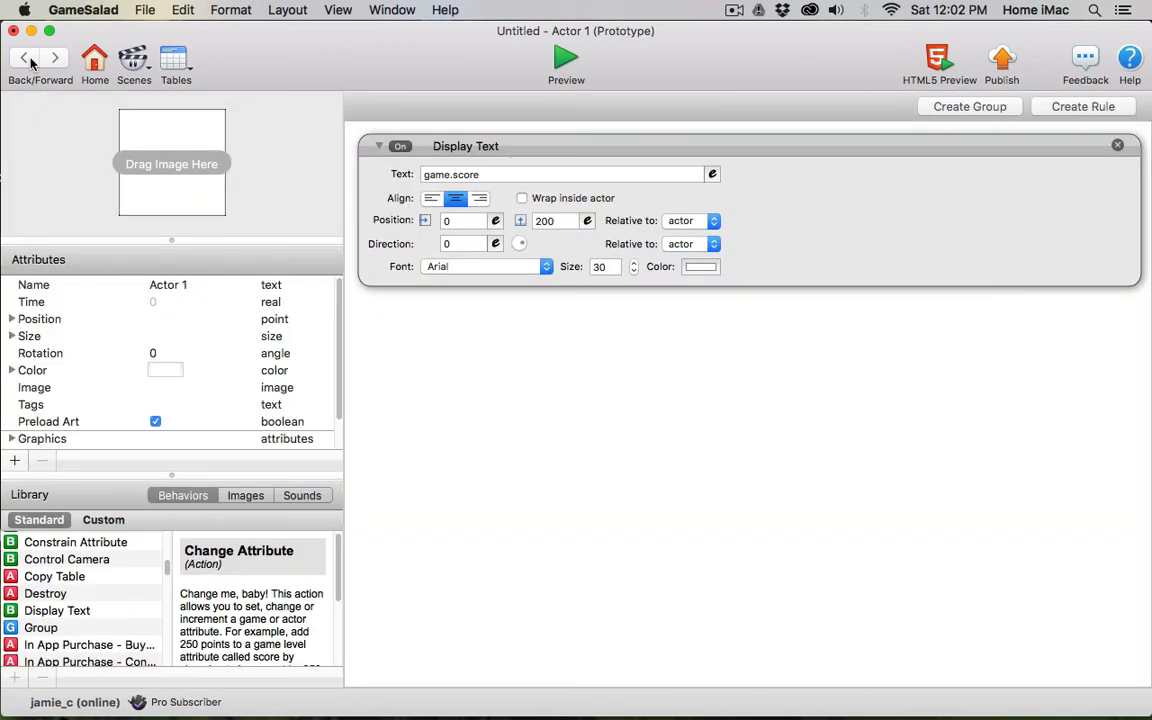
- Change the Display Text Y offset to 100 and start a preview run
left_click(556, 220)
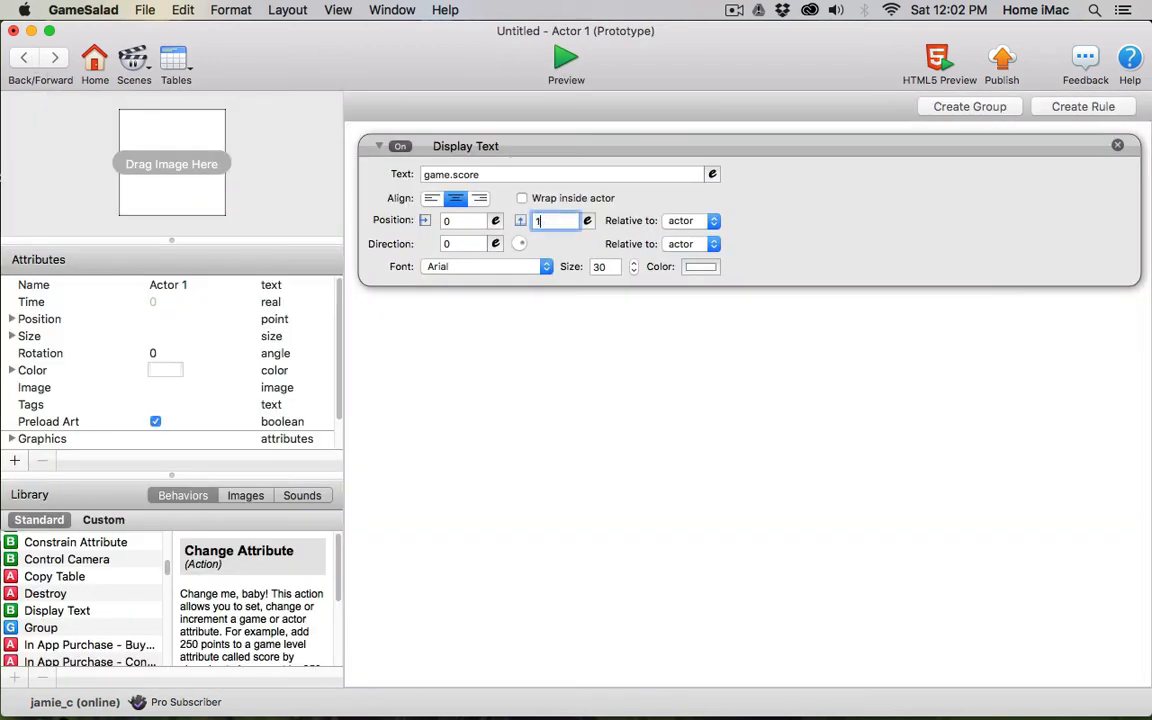
type("100")
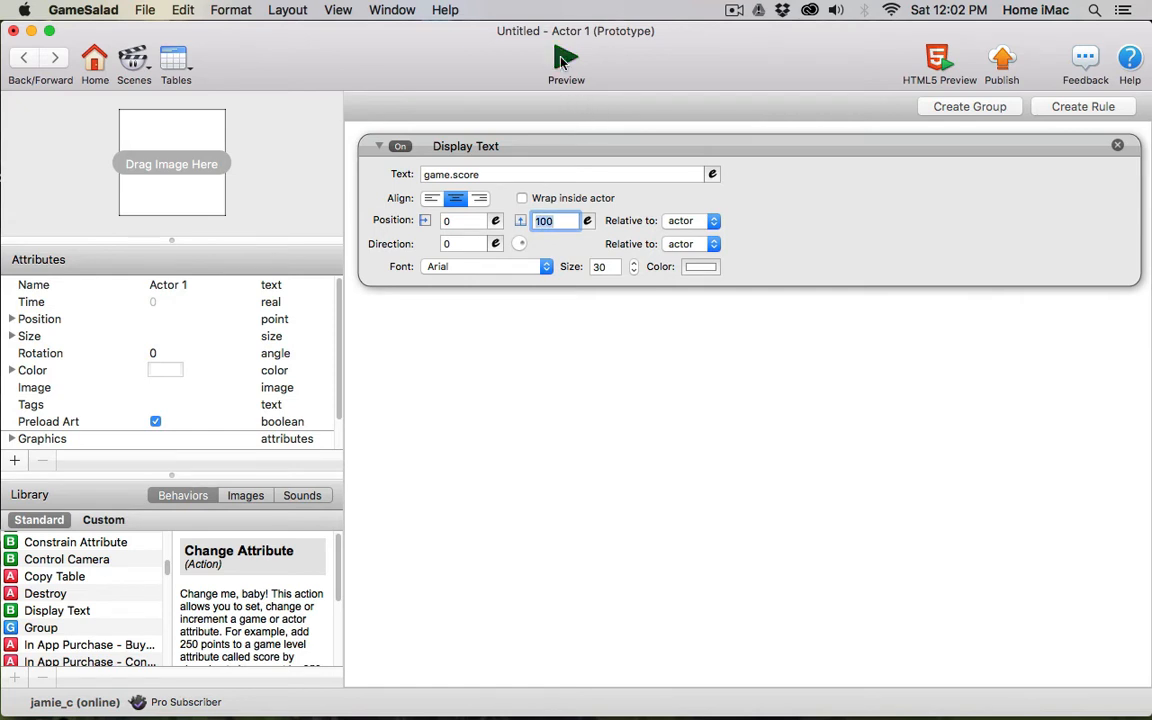
left_click(566, 60)
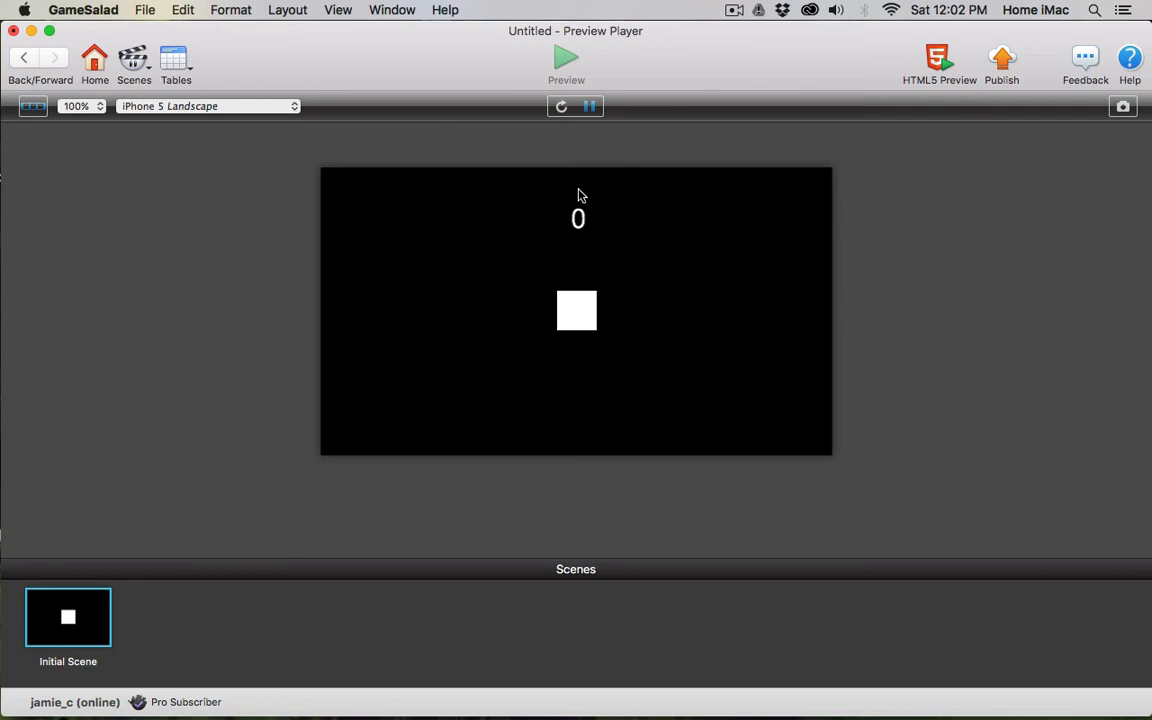
mouse_move(580, 224)
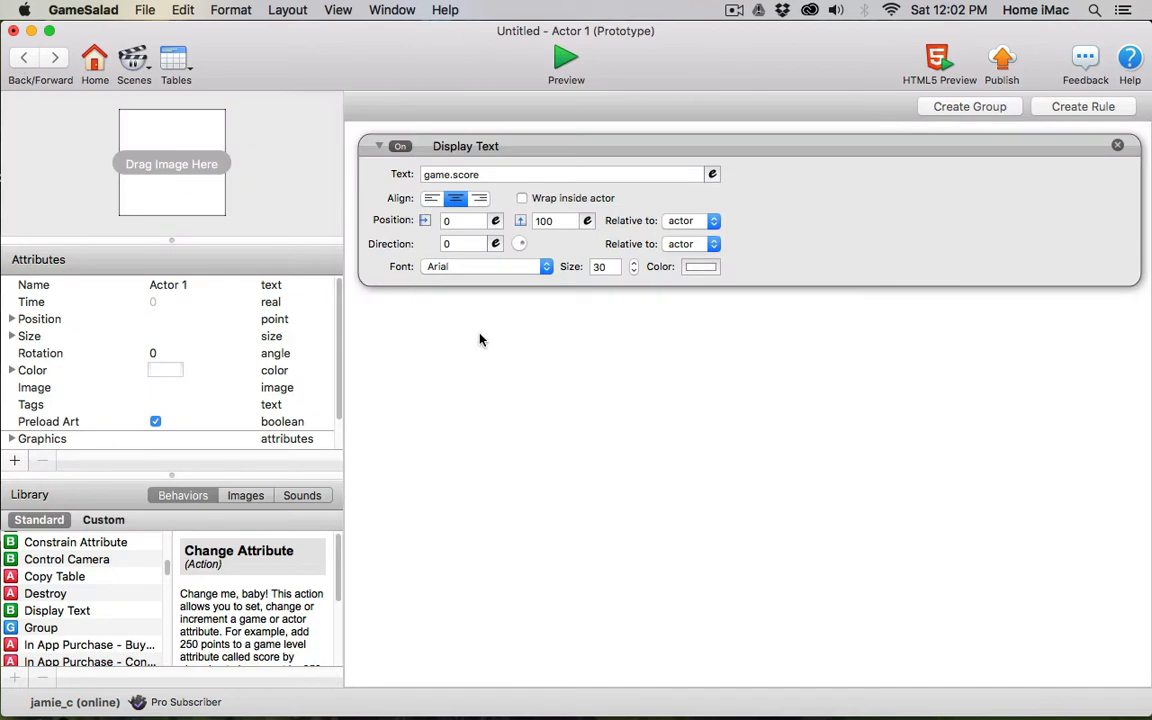
mouse_move(374, 178)
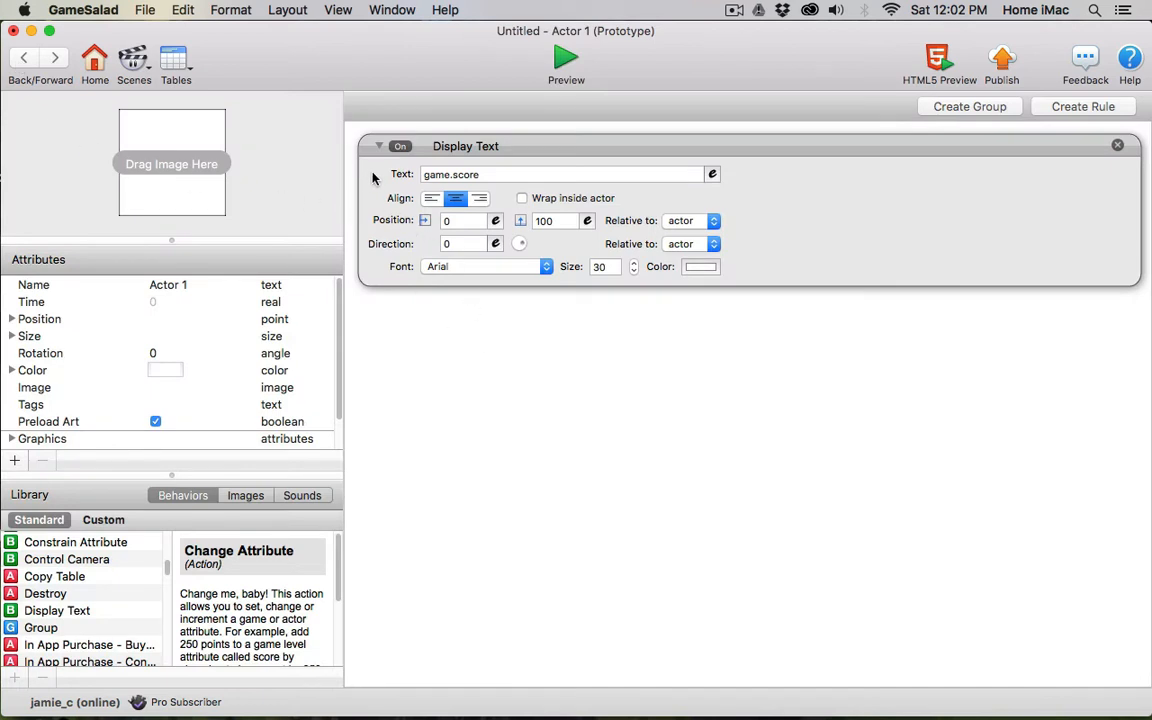
mouse_move(388, 164)
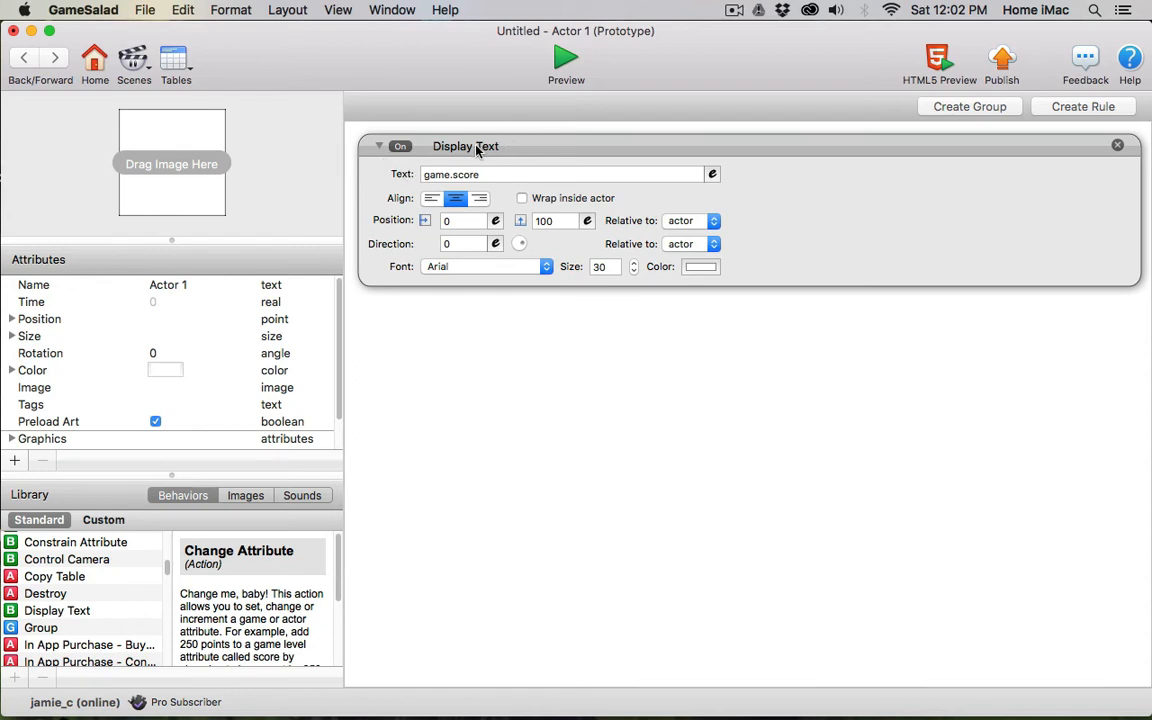
mouse_move(440, 160)
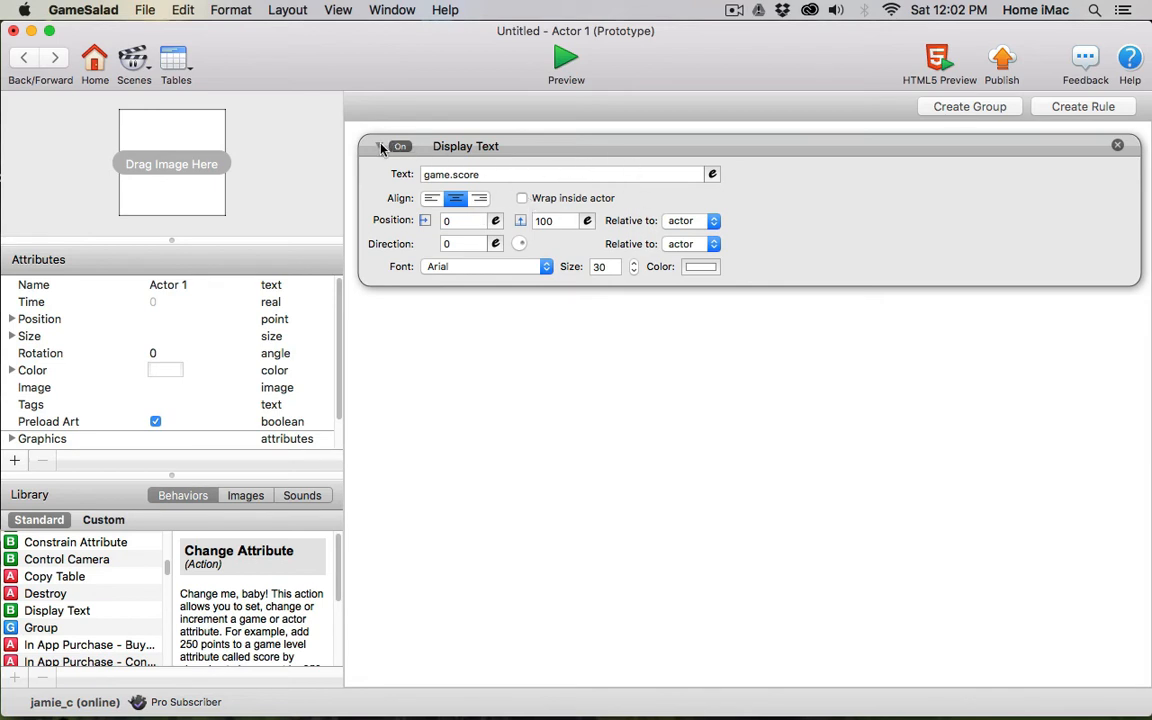
- Collapse Display Text and create a new rule for a touch-pressed event on Actor 1
left_click(378, 146)
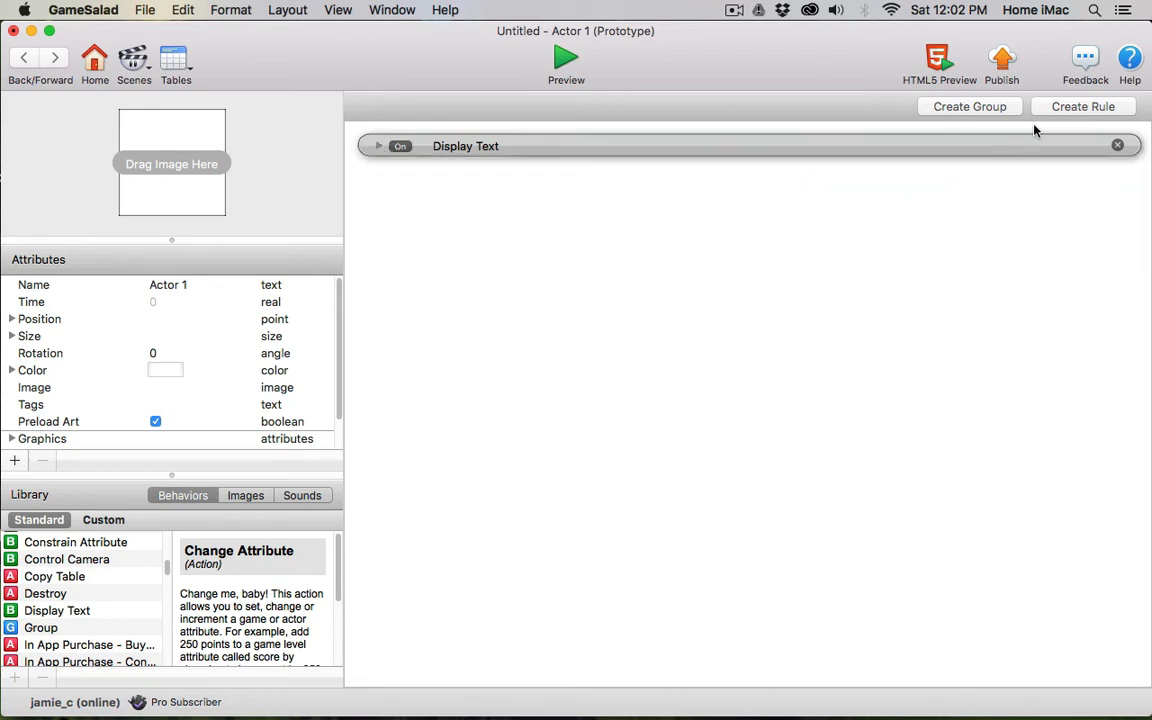
left_click(1084, 106)
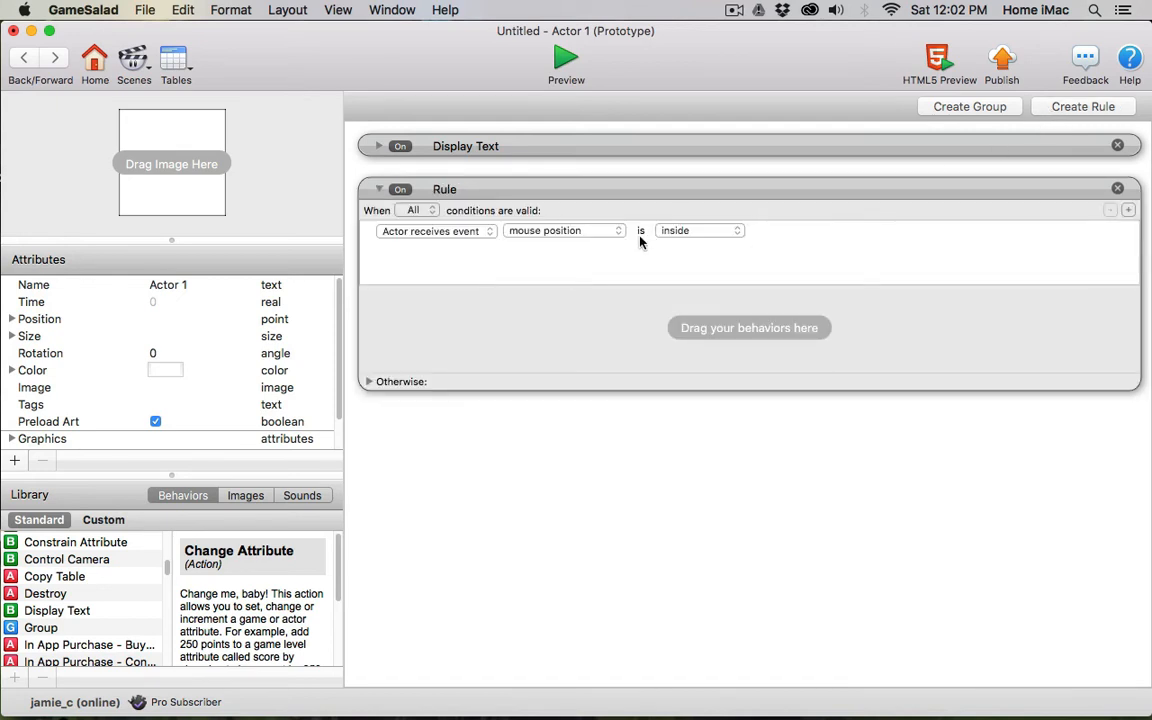
mouse_move(590, 244)
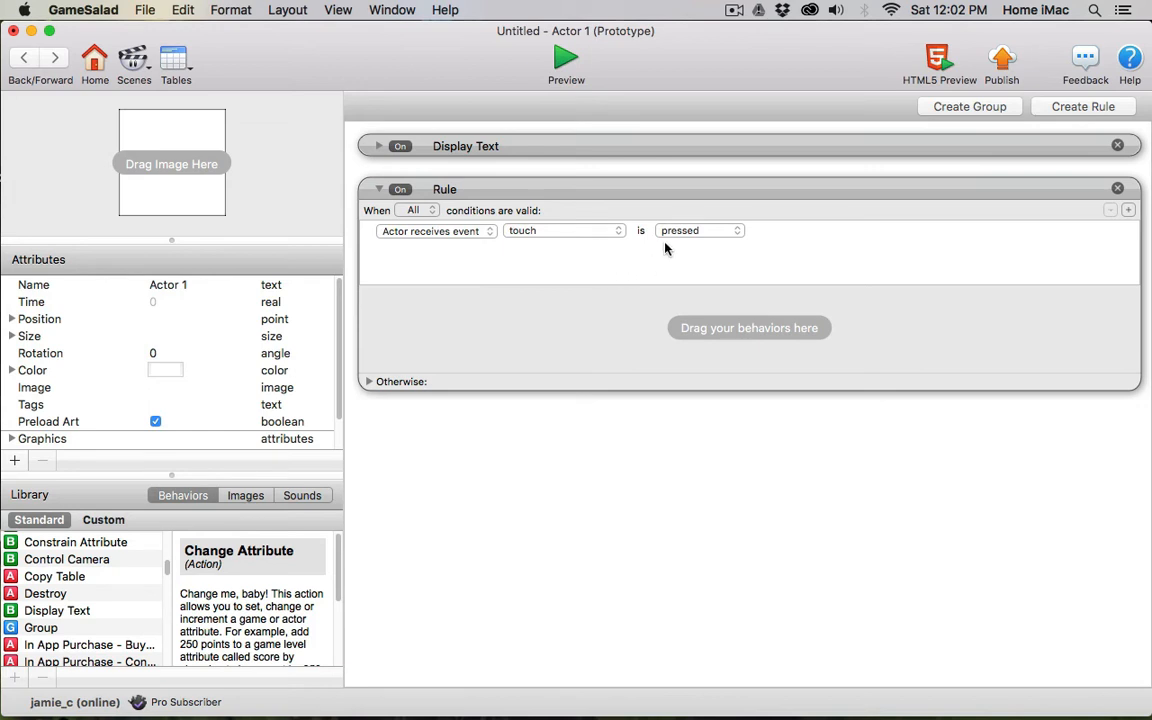
mouse_move(458, 288)
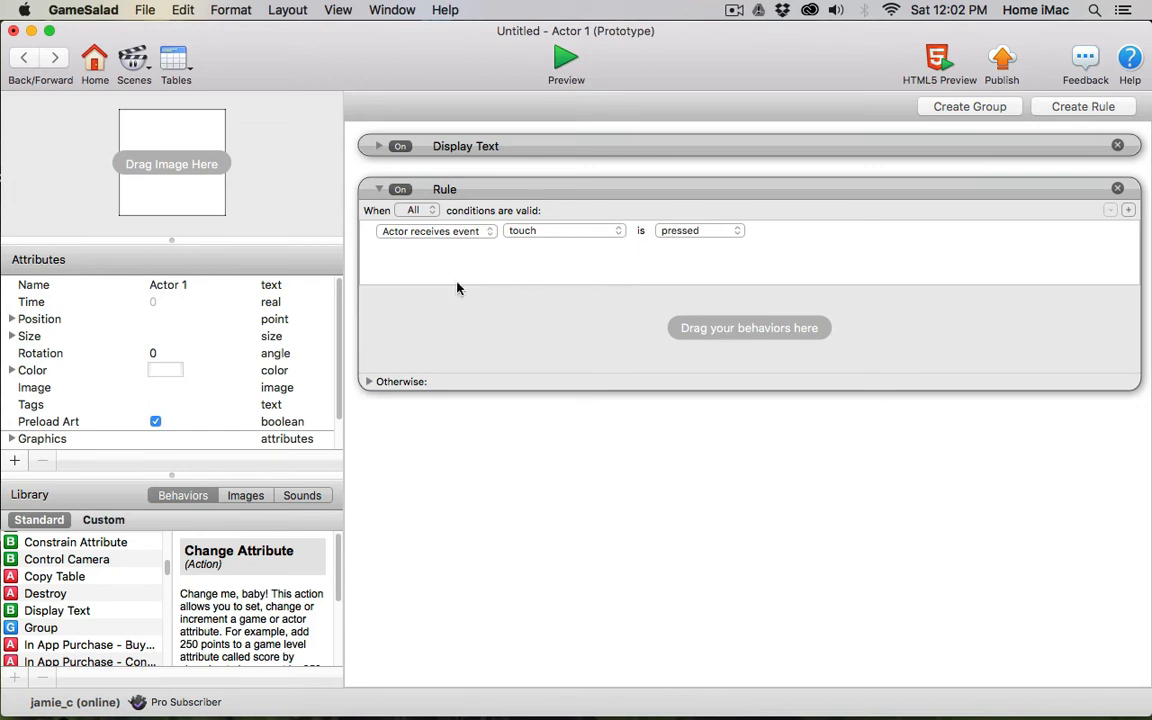
mouse_move(242, 332)
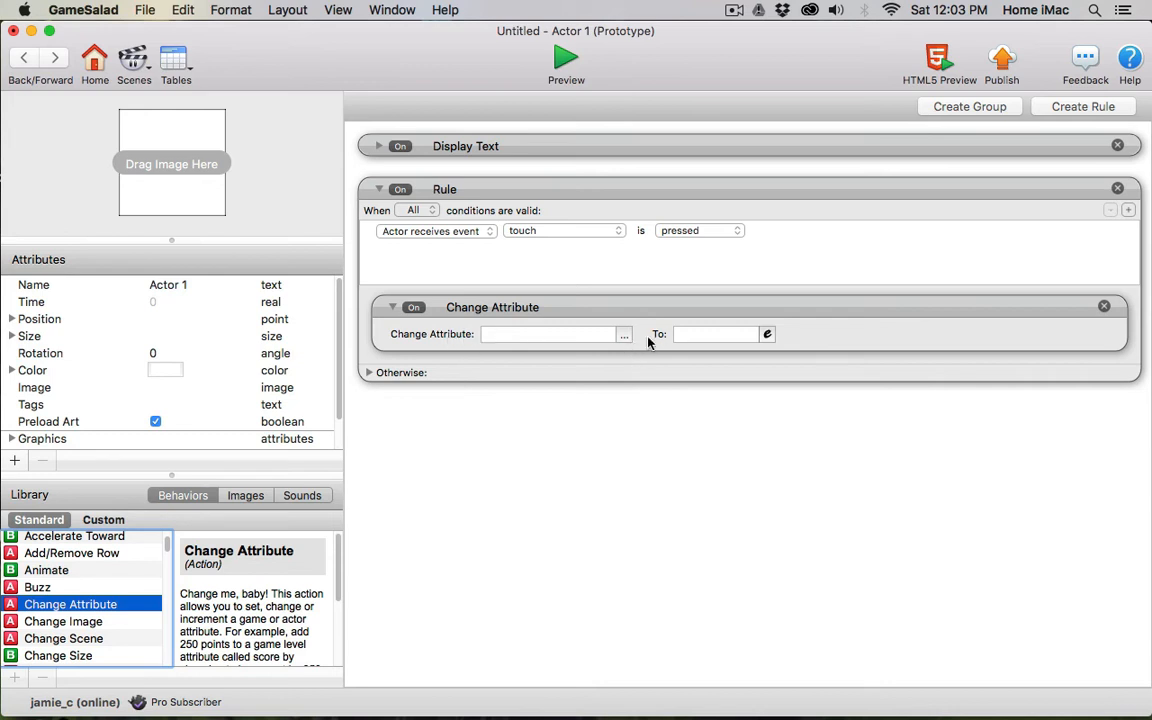
- Add a Change Attribute behavior targeting game.score and start its value expression
left_click(624, 334)
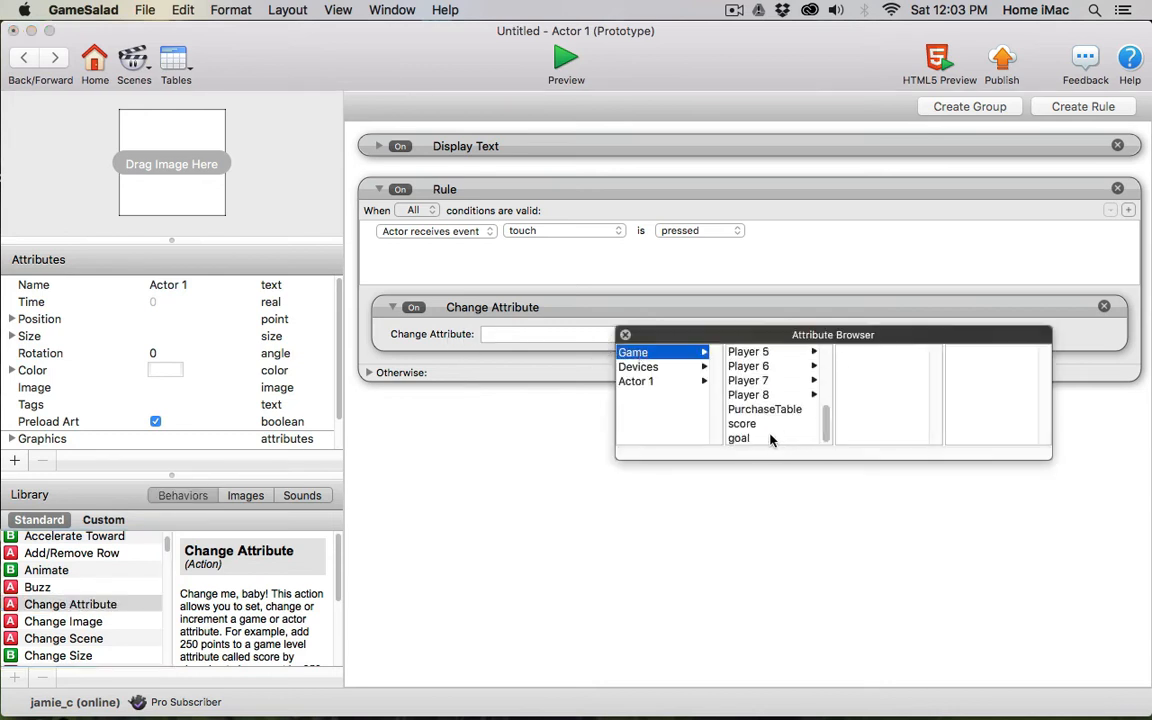
left_click(742, 424)
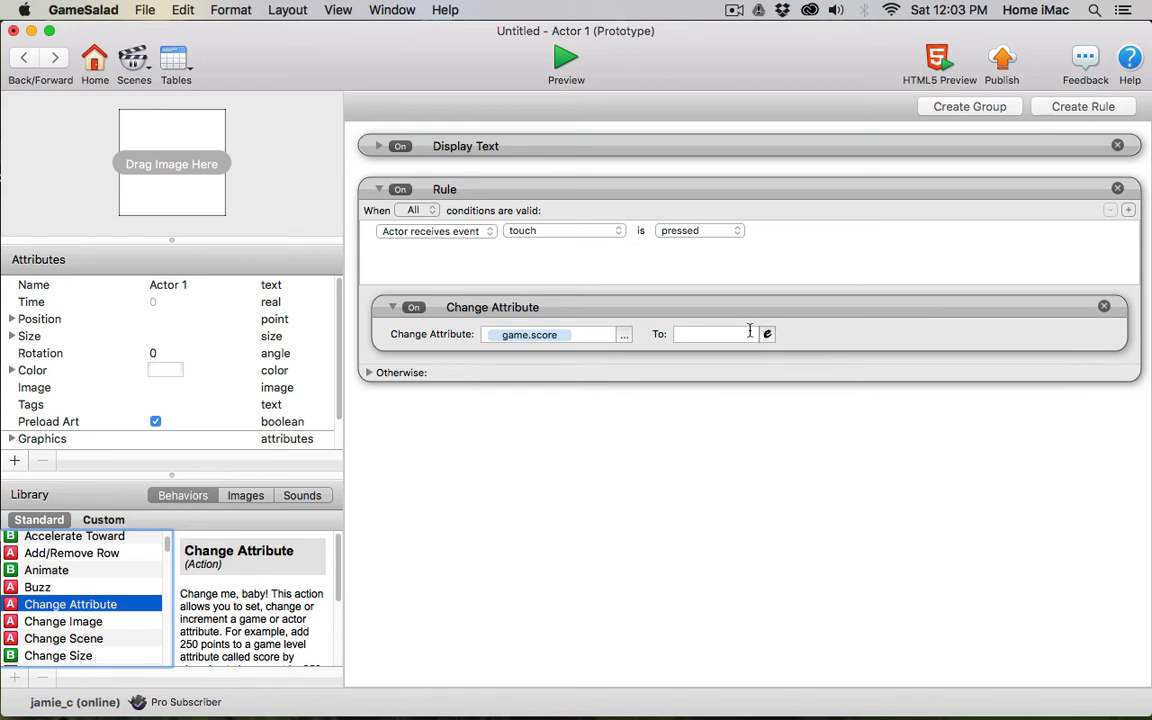
left_click(768, 334)
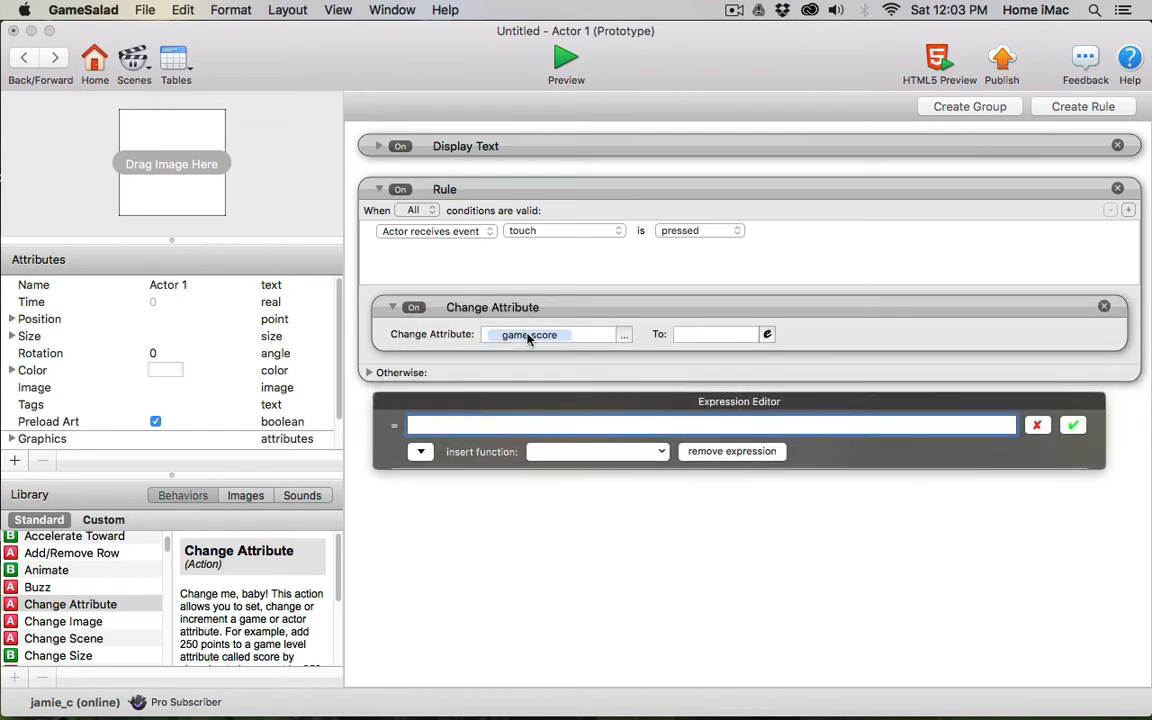
left_click(420, 452)
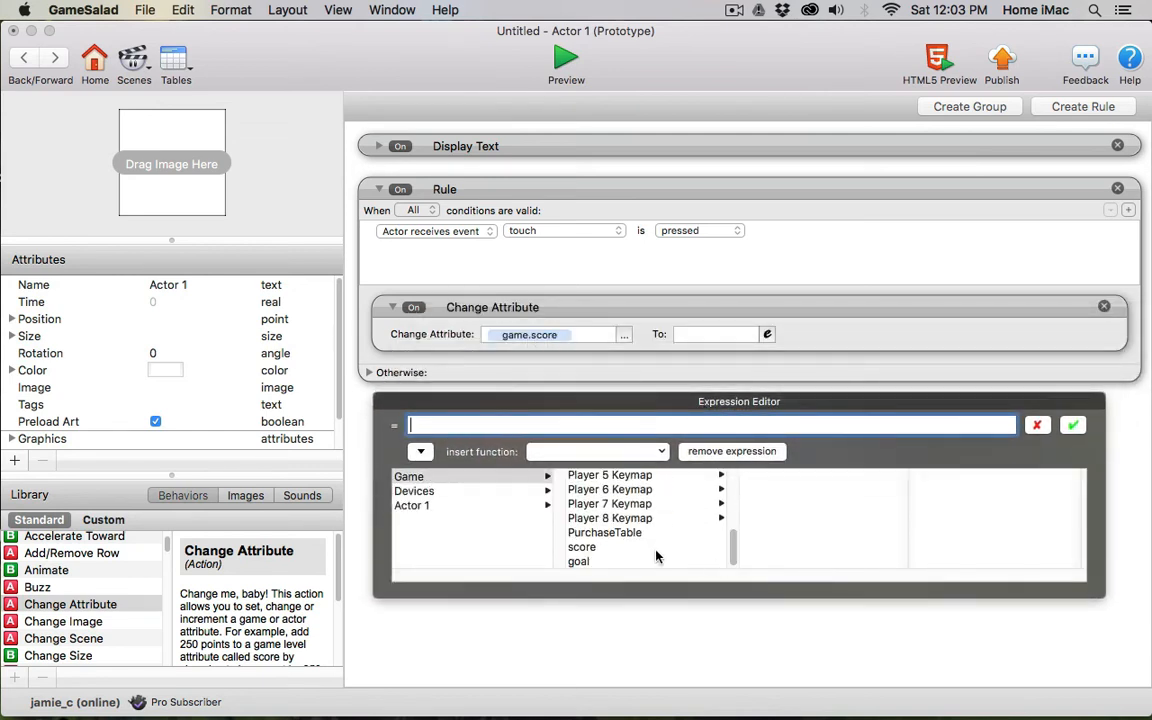
- Set the Change Attribute expression to game.score+1 and confirm it
left_click(582, 548)
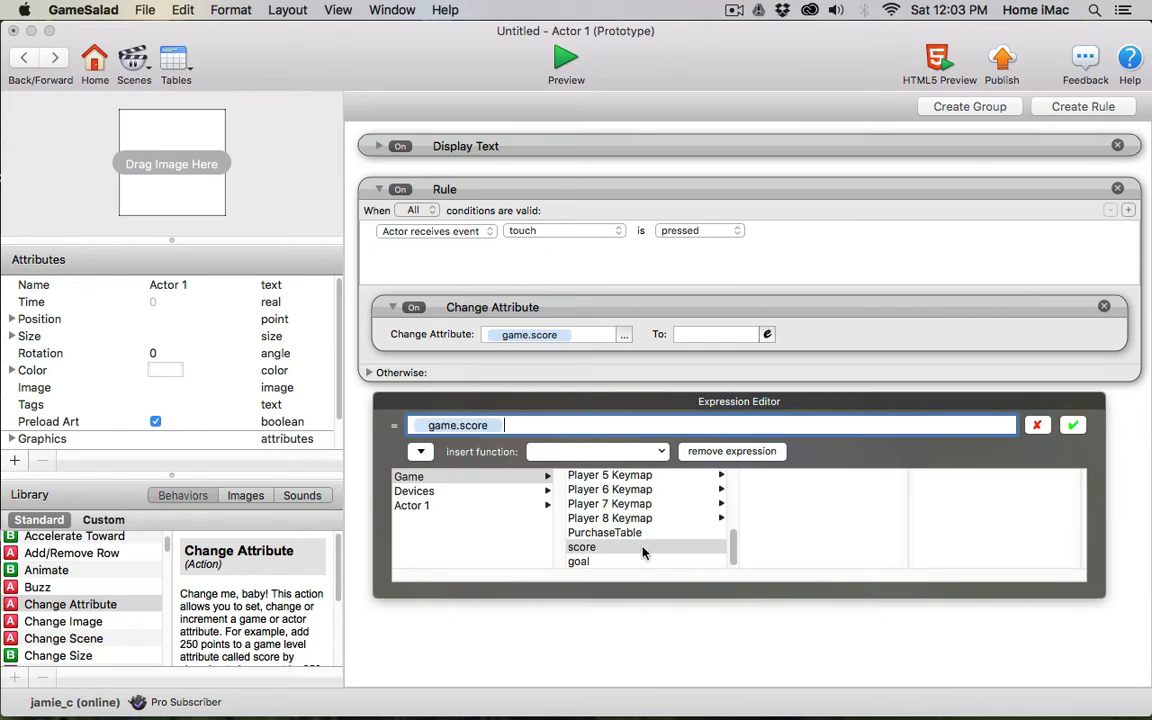
mouse_move(588, 446)
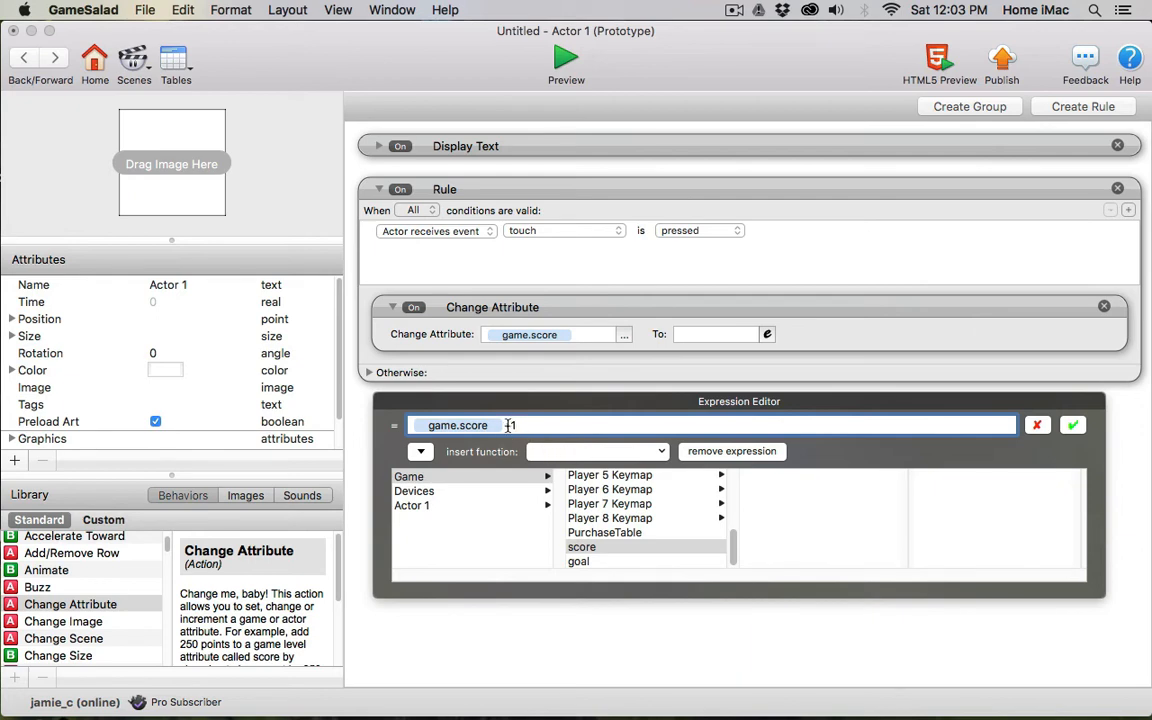
type("+")
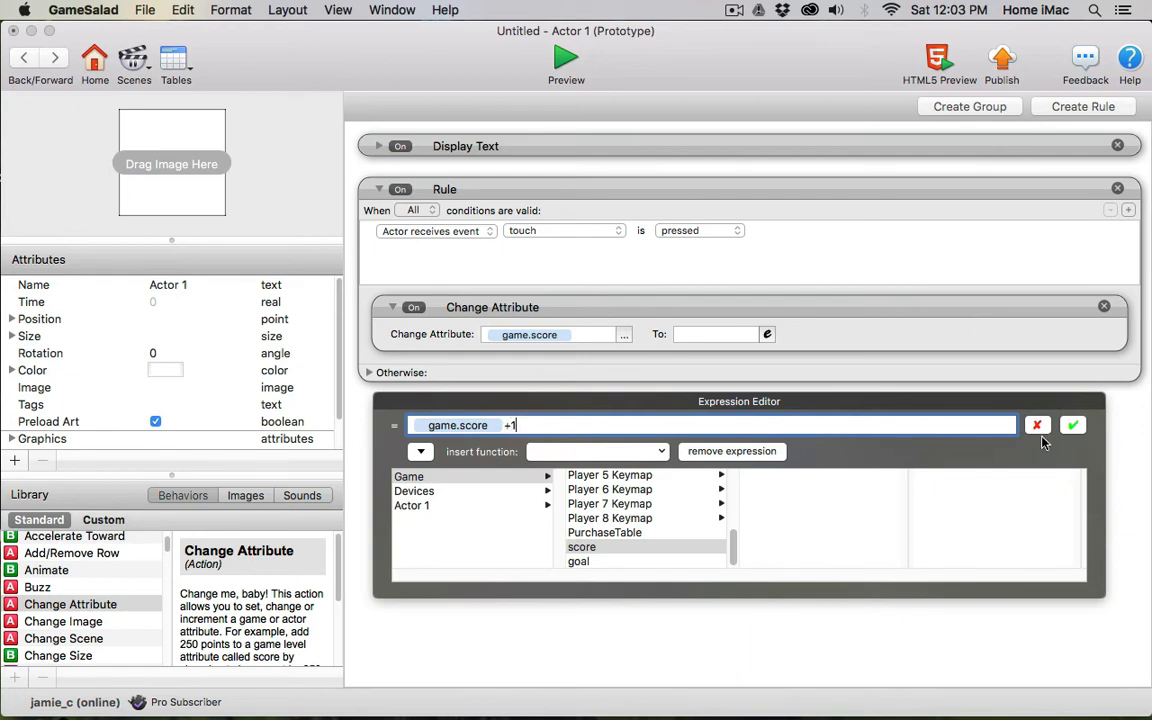
left_click(1072, 424)
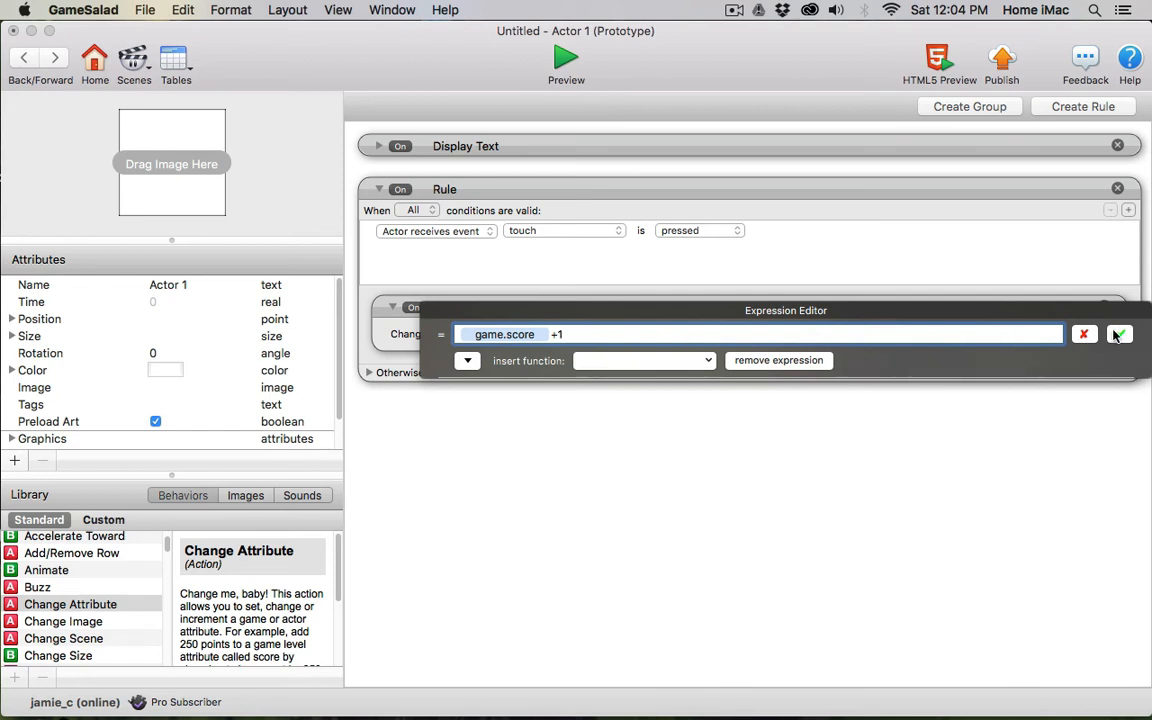
left_click(1120, 334)
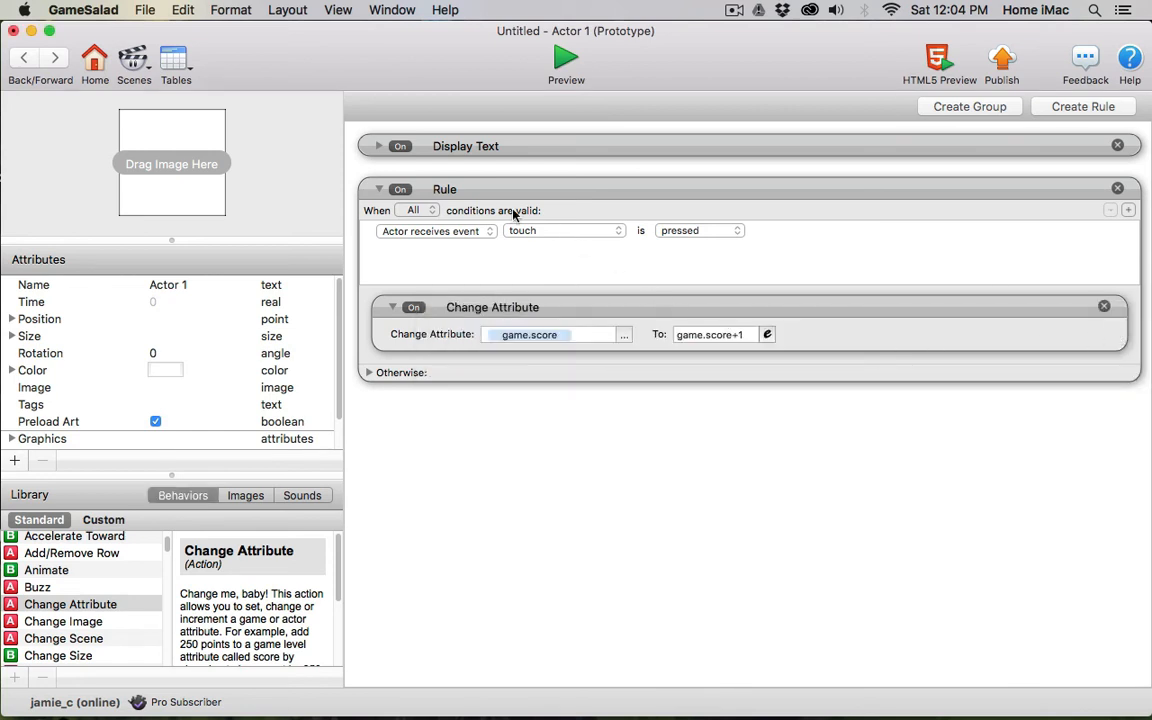
mouse_move(728, 364)
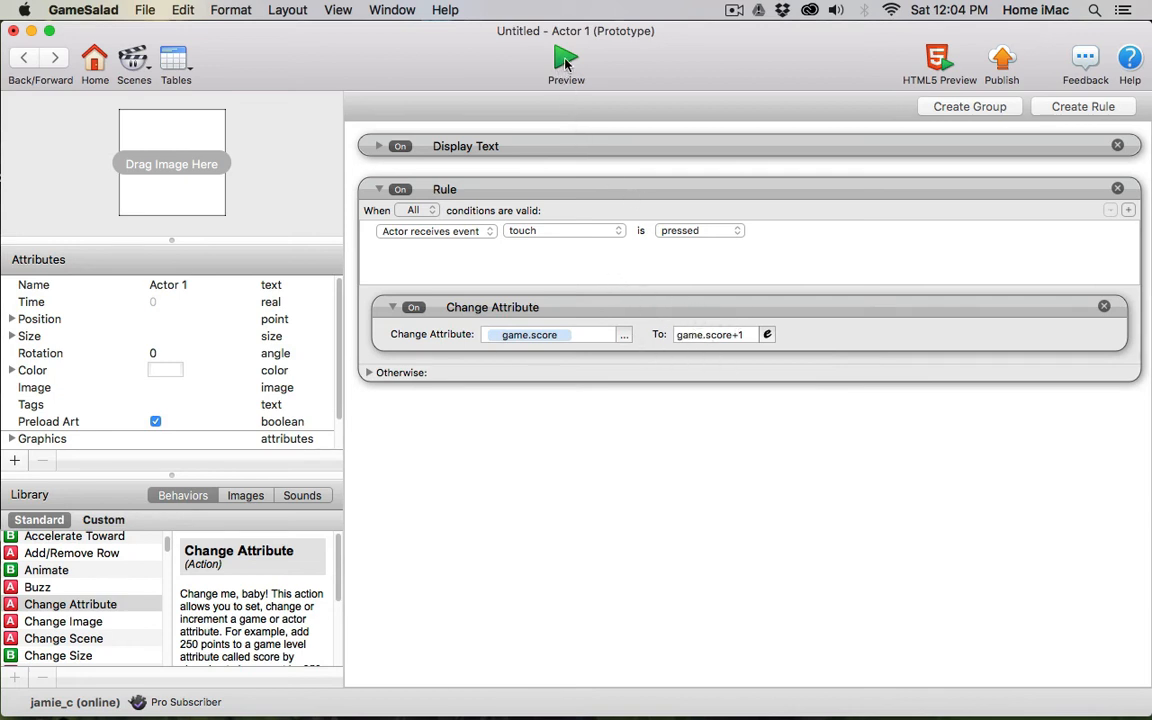
left_click(566, 60)
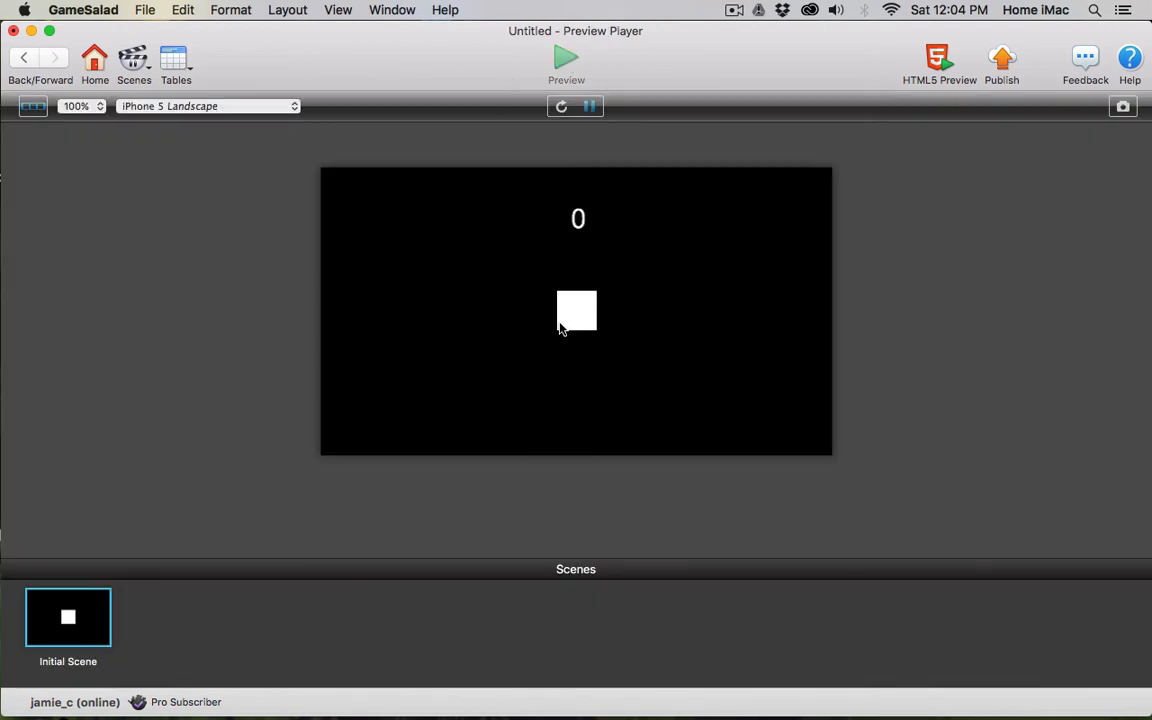
left_click(576, 310)
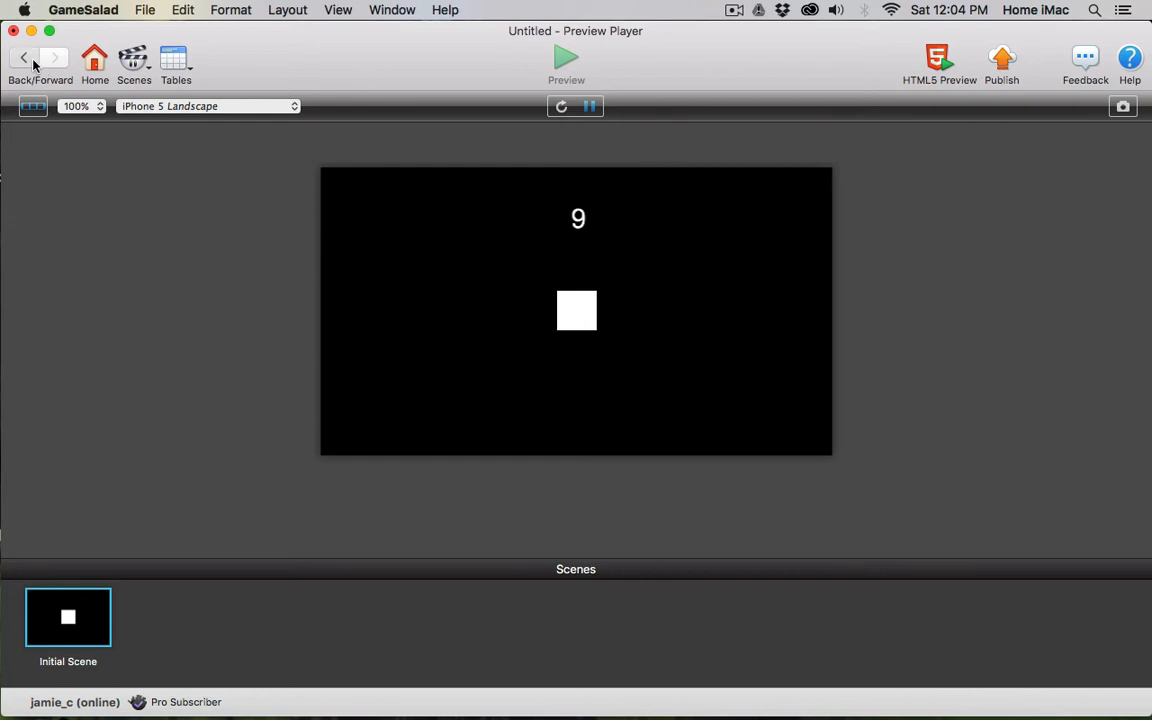
left_click(24, 56)
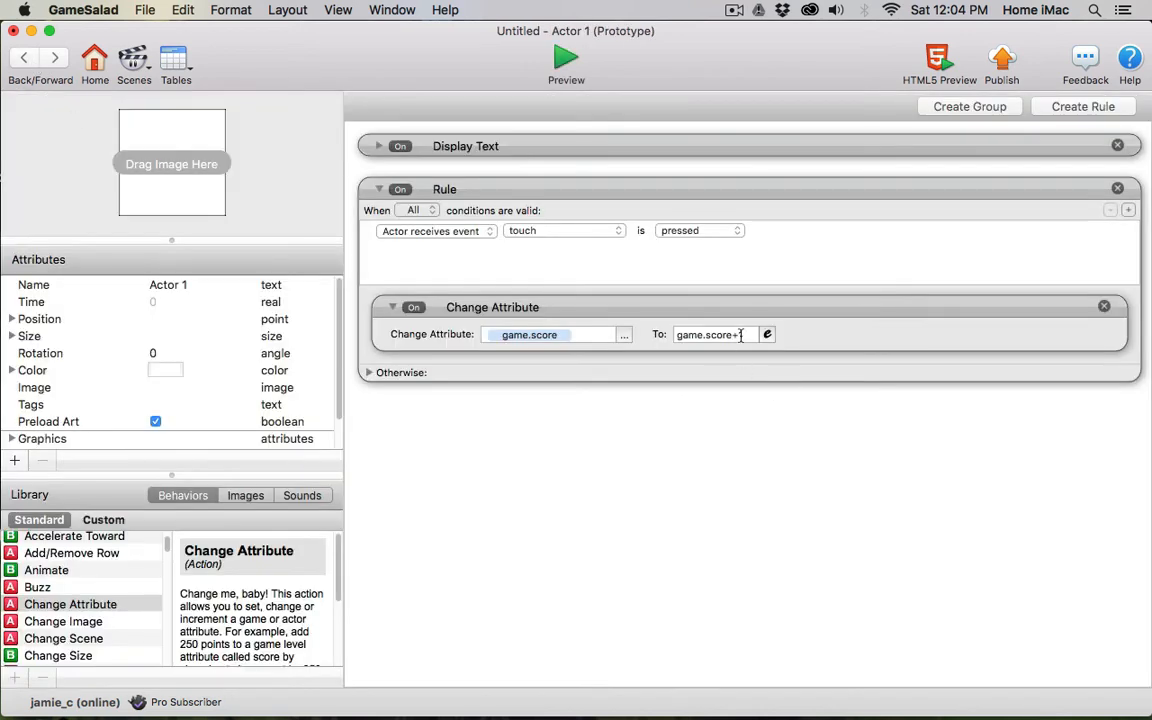
- Confirm the score expression as game.score+100 and go back to the initial scene
left_click(710, 334)
type("100")
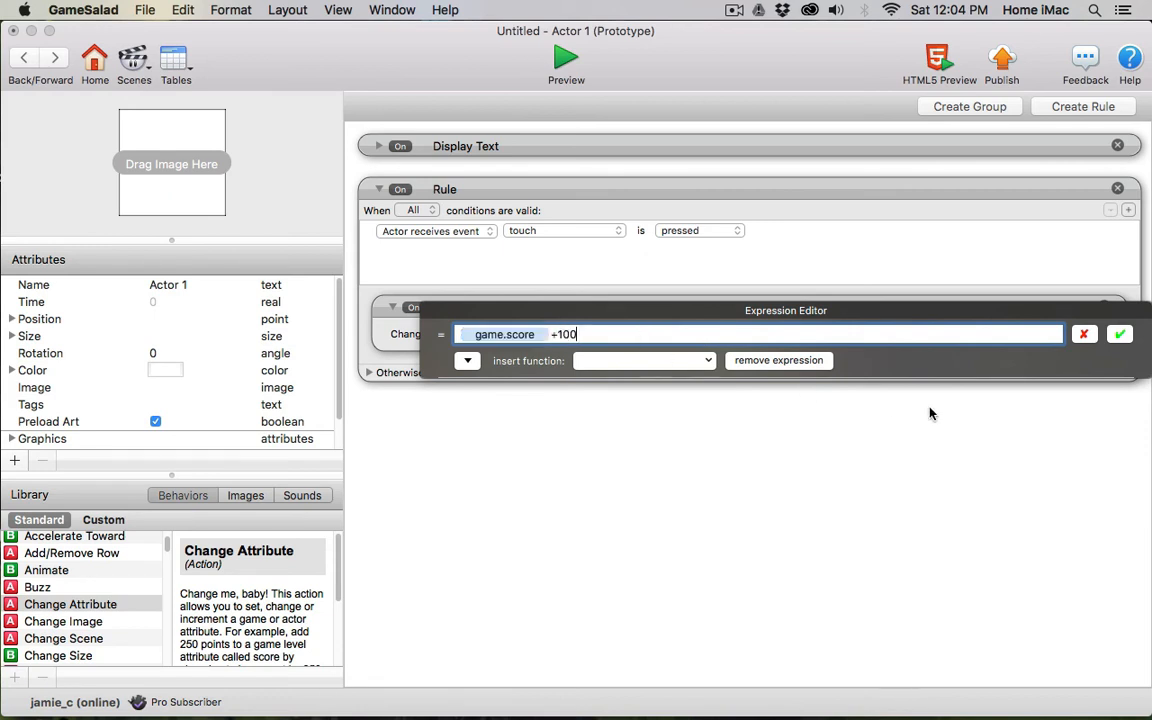
left_click(1120, 334)
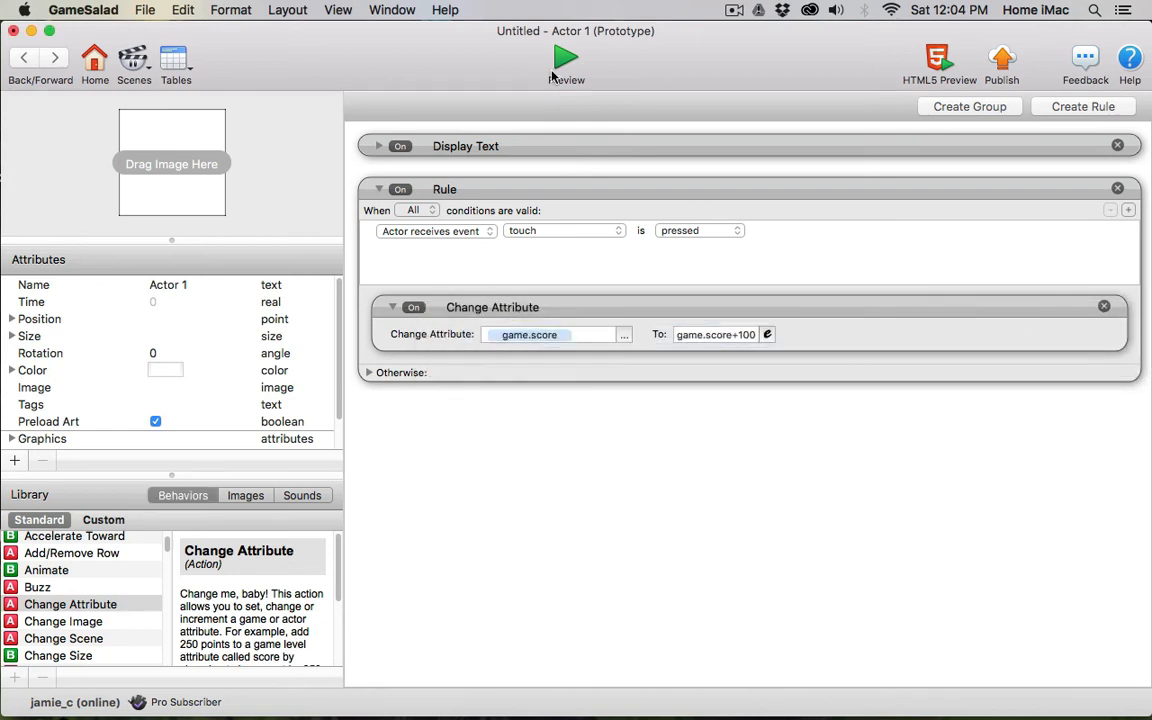
left_click(566, 58)
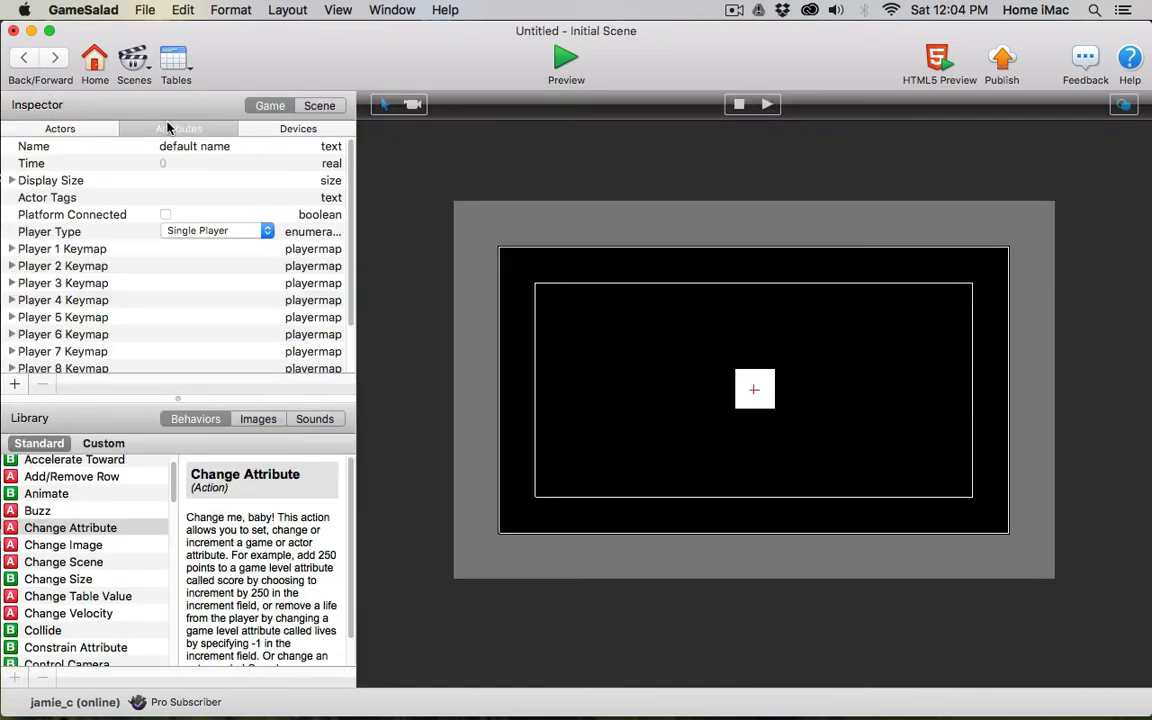
- Review the score and goal game attributes, then reopen Actor 1's rules
scroll("down", 3)
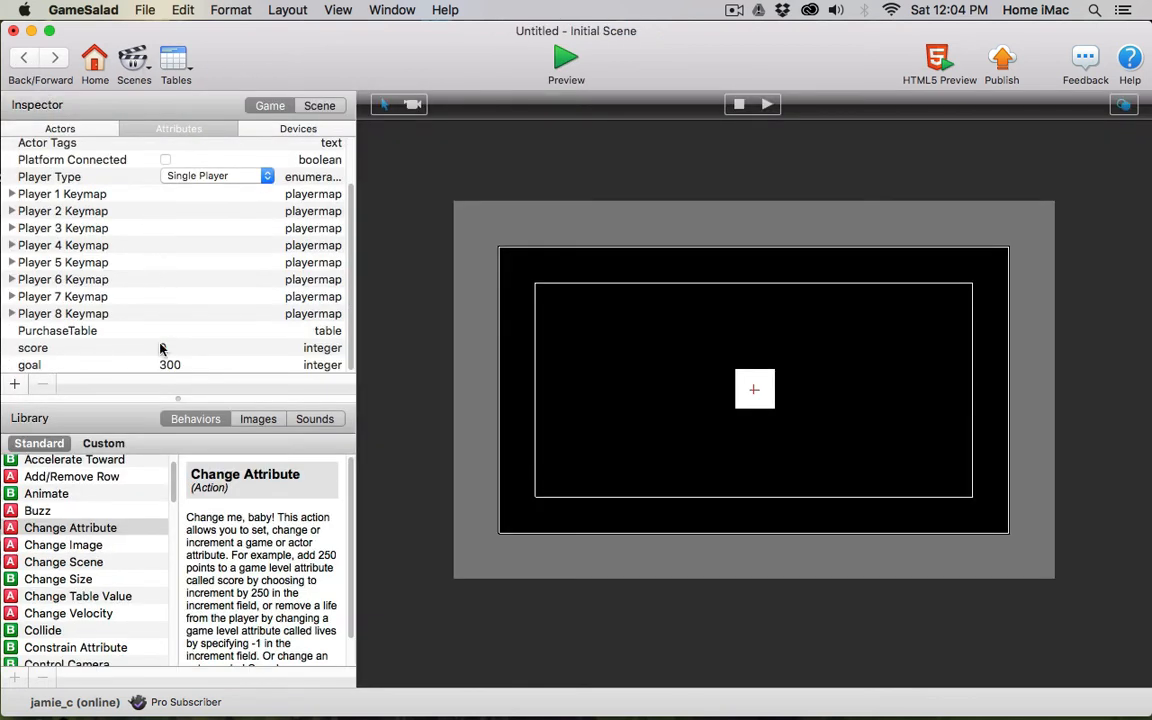
type("10")
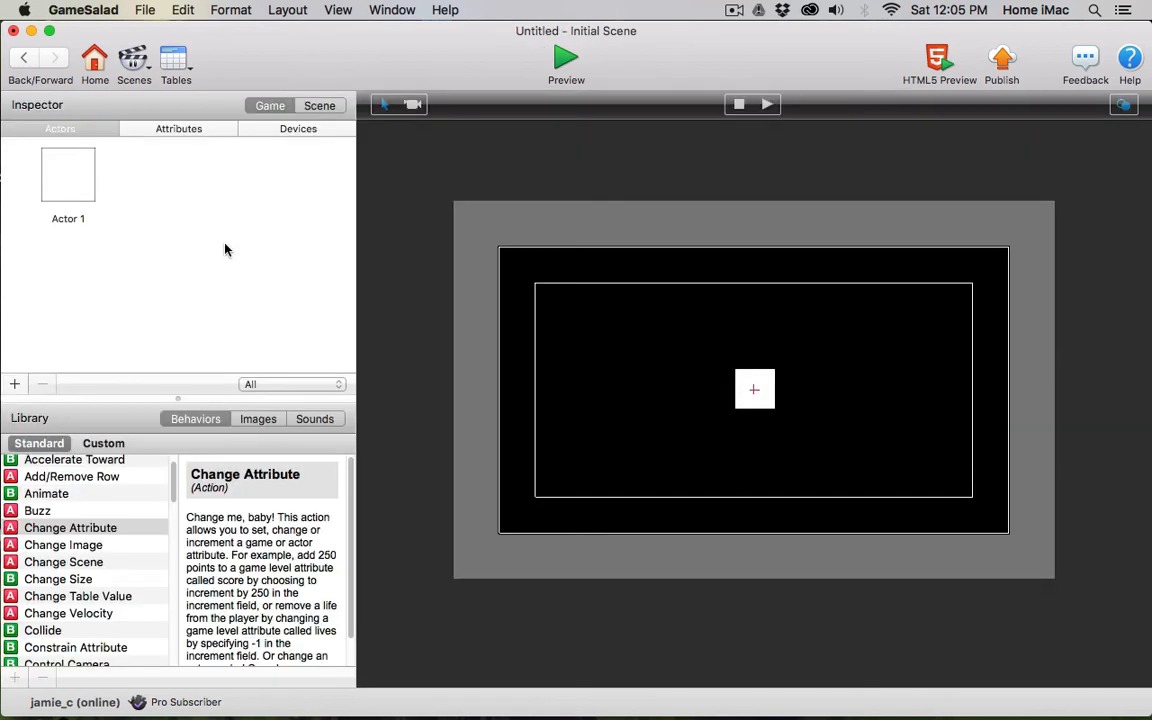
double_click(68, 174)
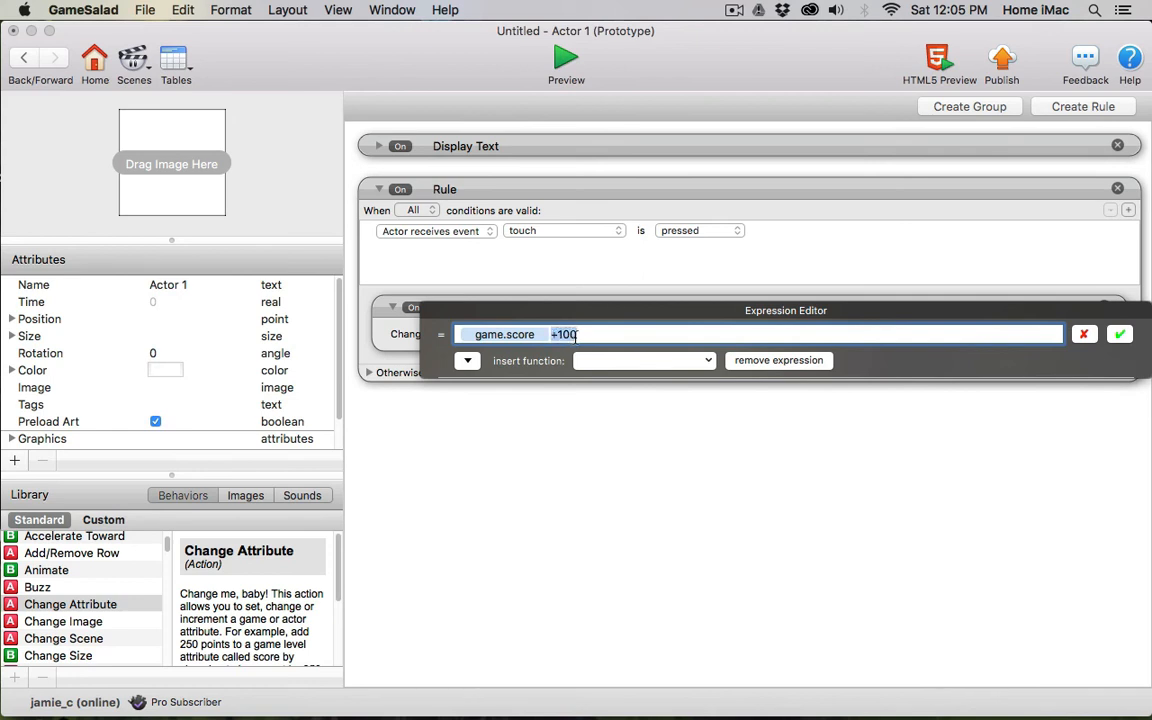
- Change the score expression to game.score-50 and test it in the preview
type("-50")
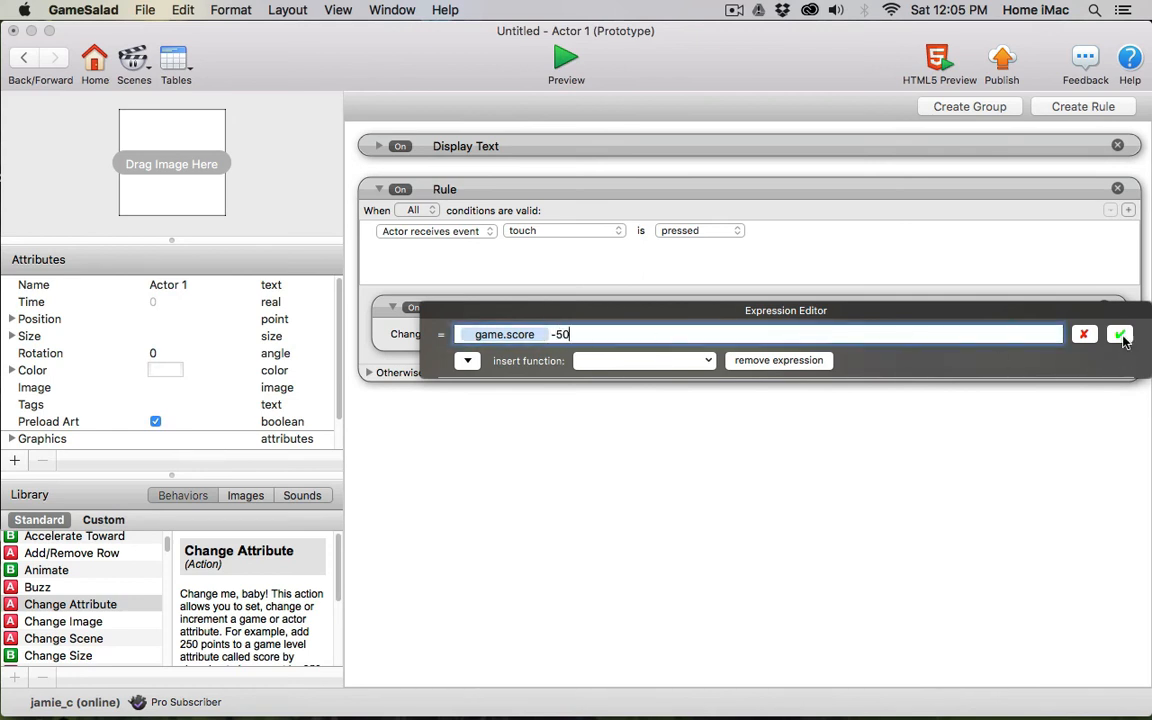
left_click(566, 56)
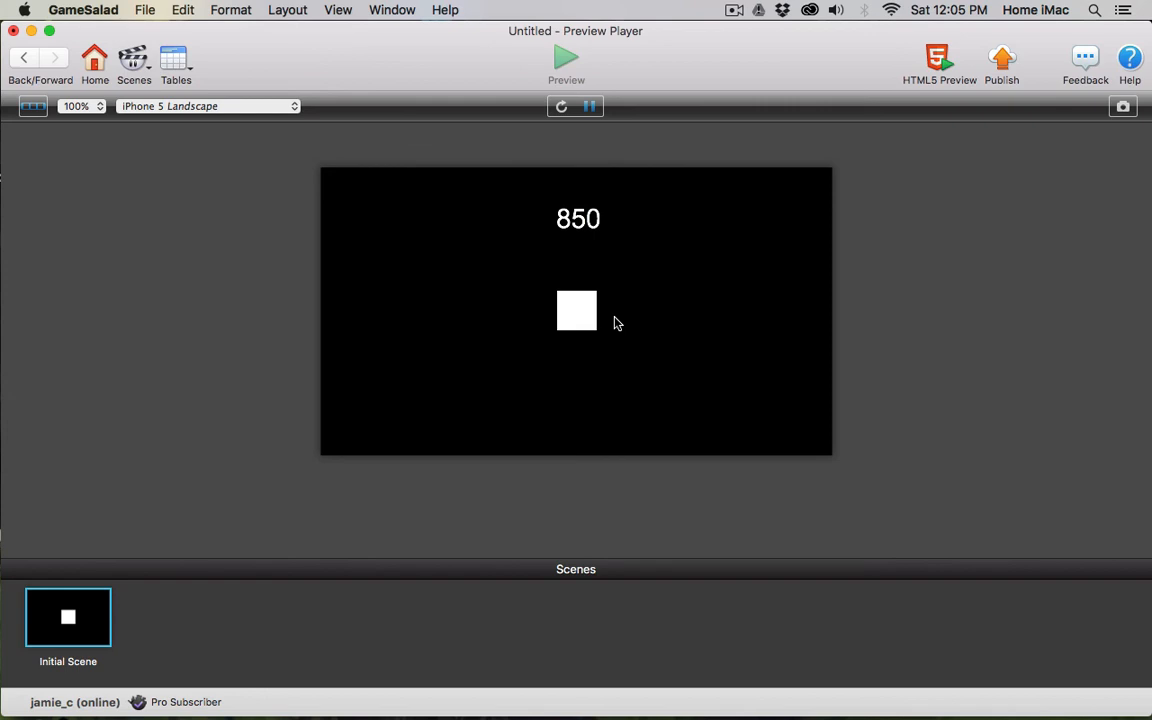
mouse_move(450, 228)
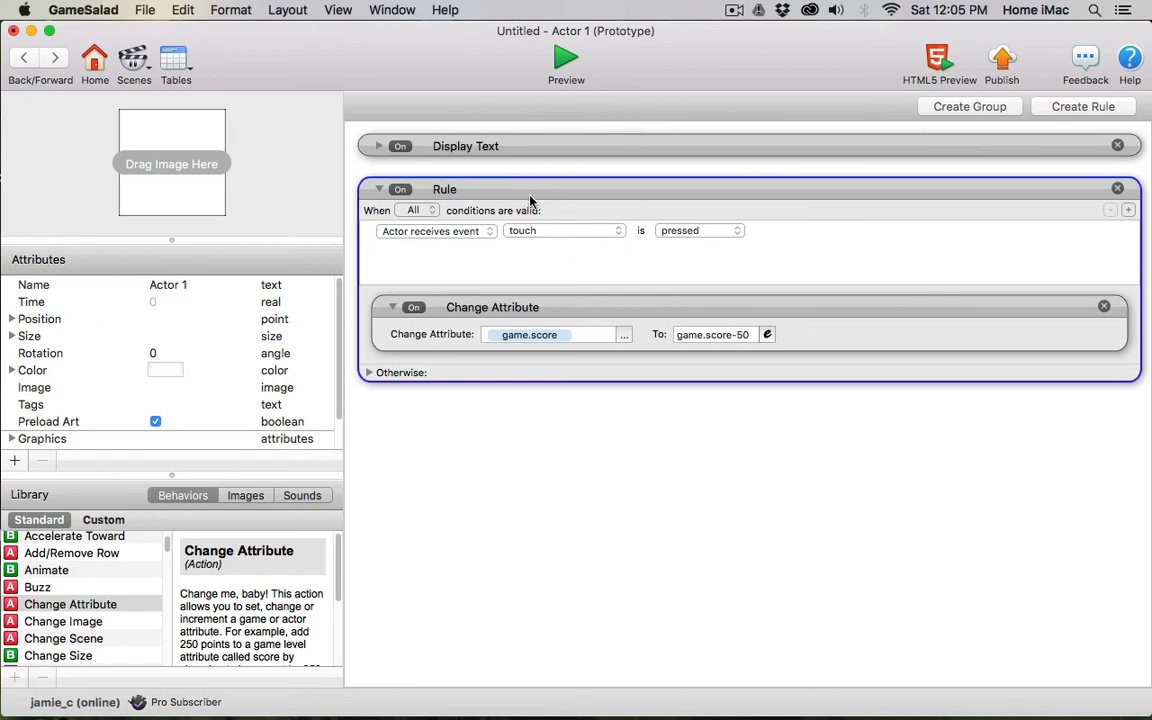
mouse_move(576, 108)
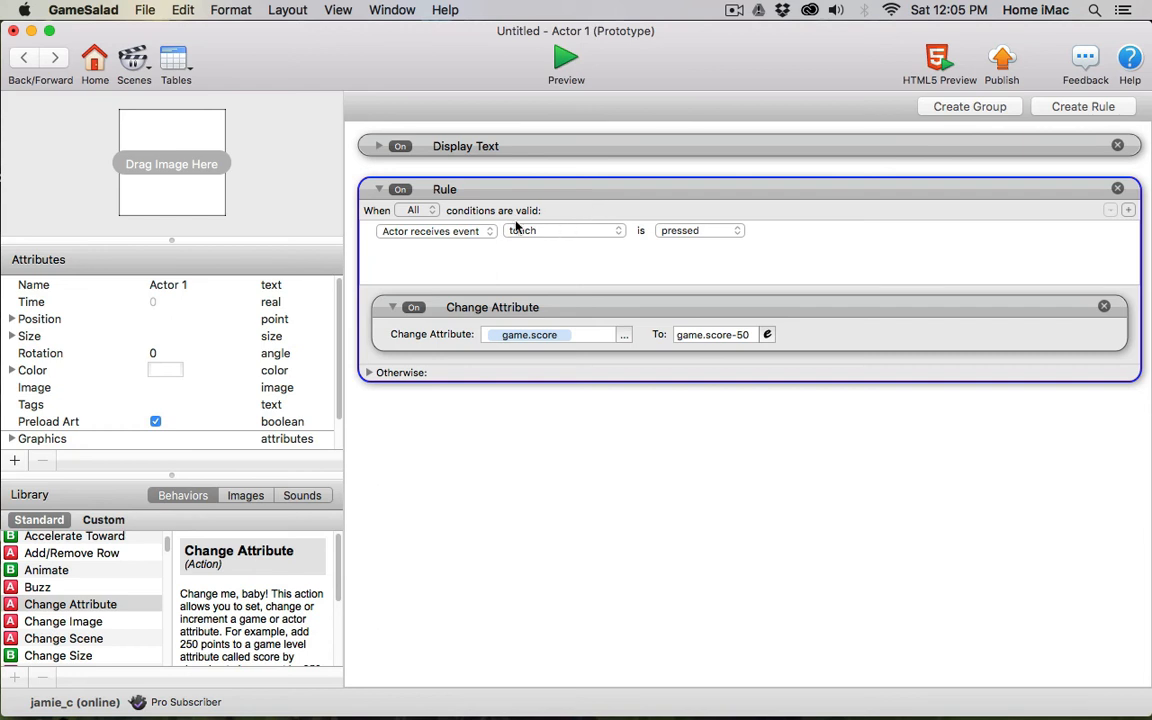
left_click(566, 56)
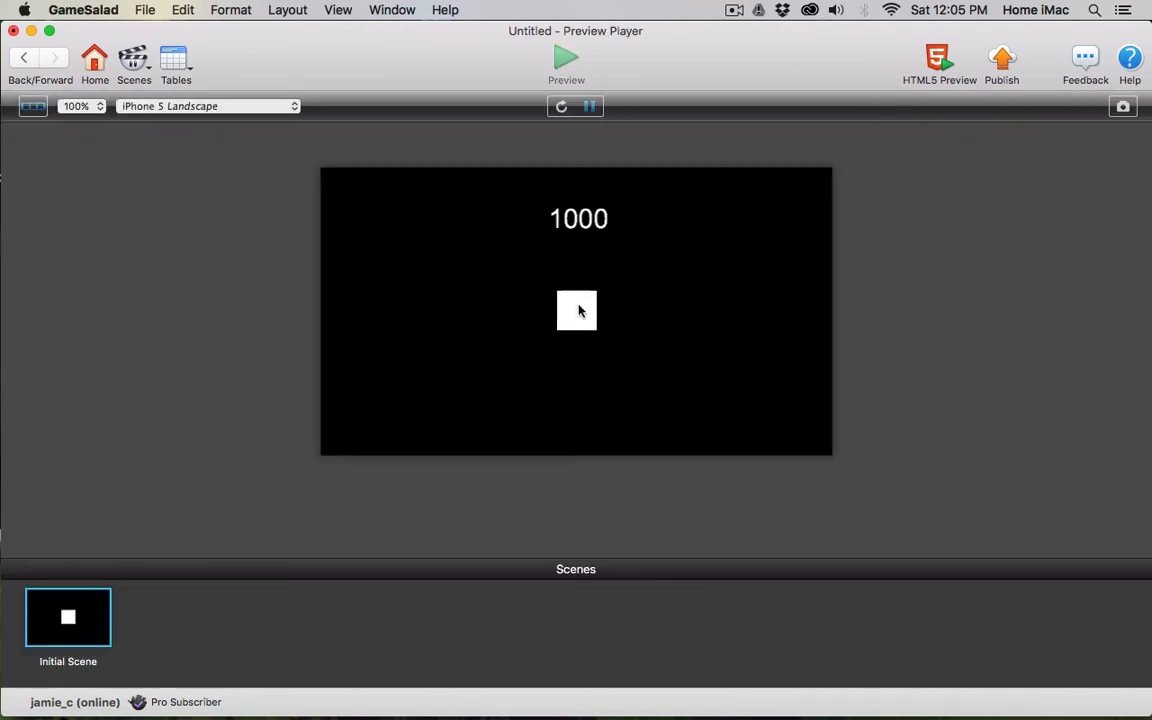
left_click(576, 310)
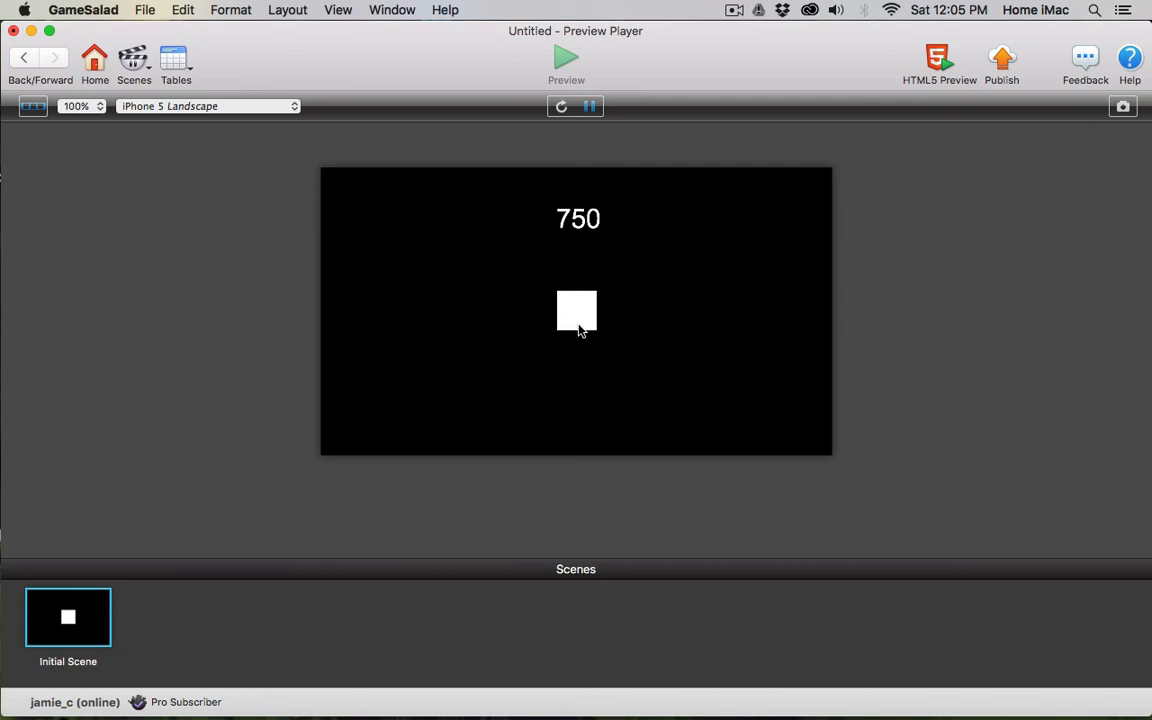
mouse_move(560, 296)
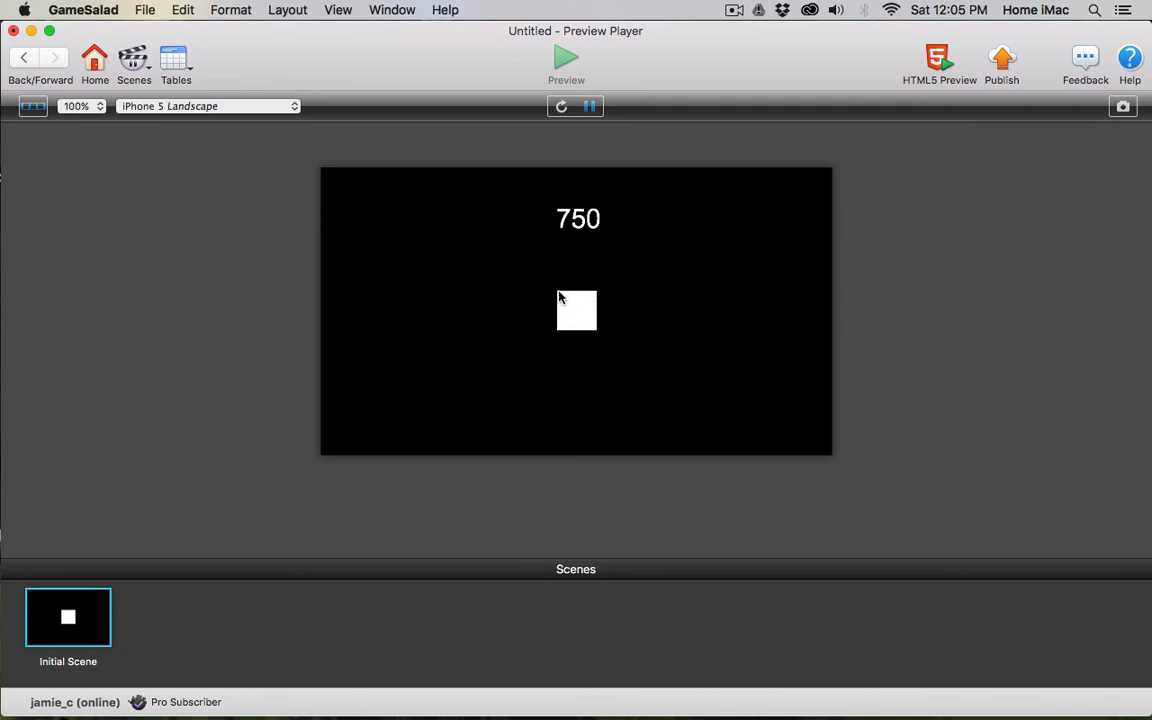
mouse_move(584, 312)
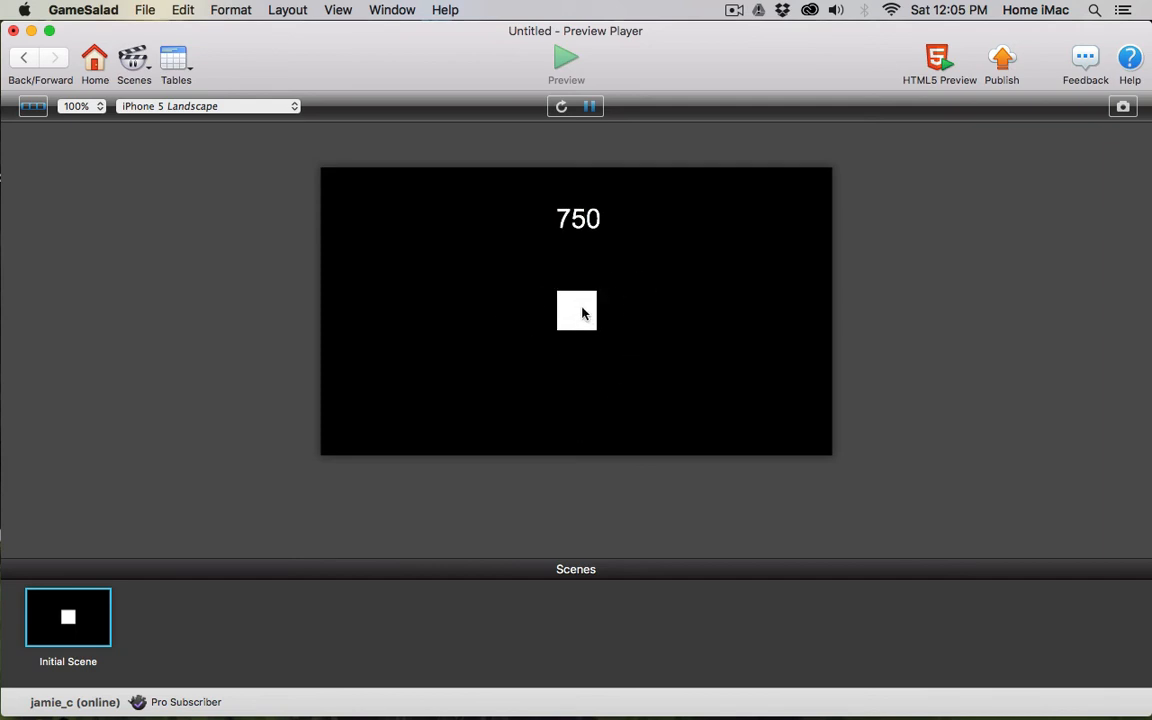
mouse_move(684, 316)
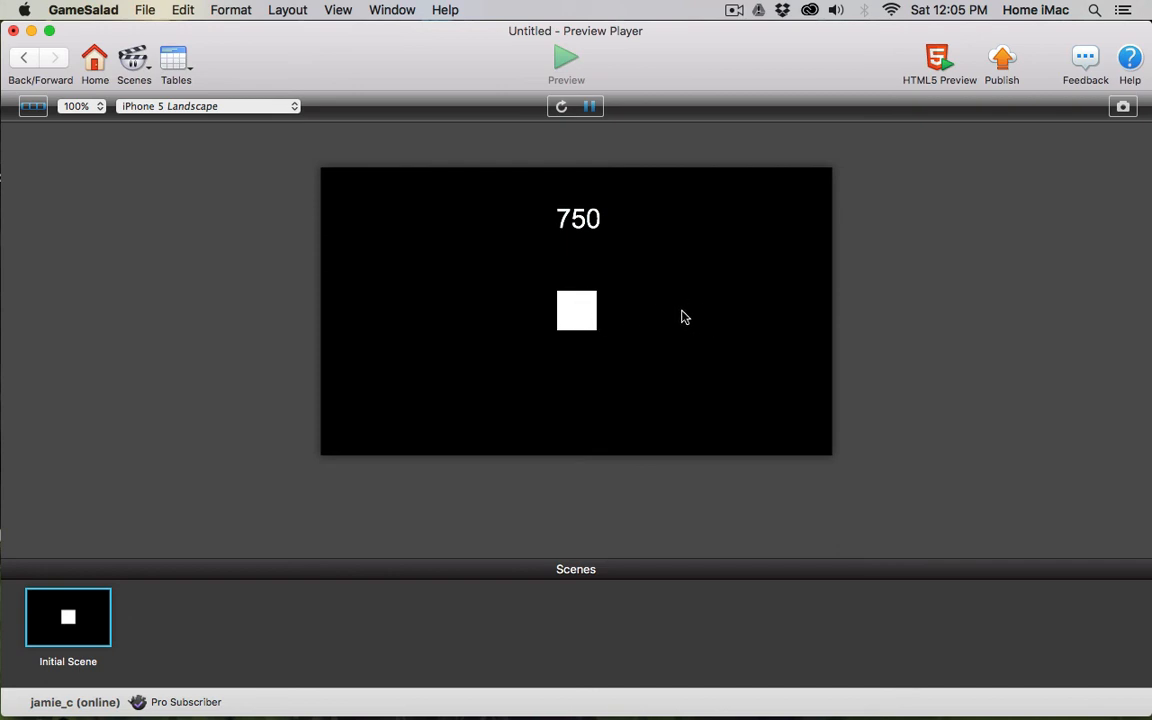
mouse_move(584, 280)
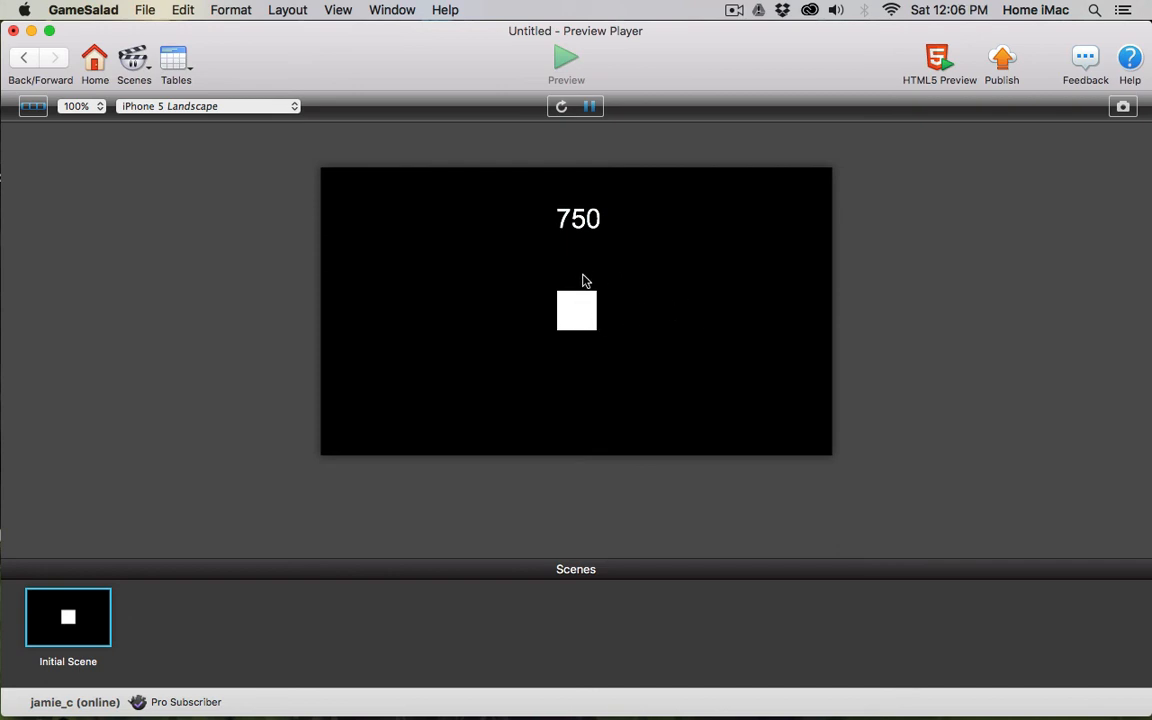
mouse_move(612, 318)
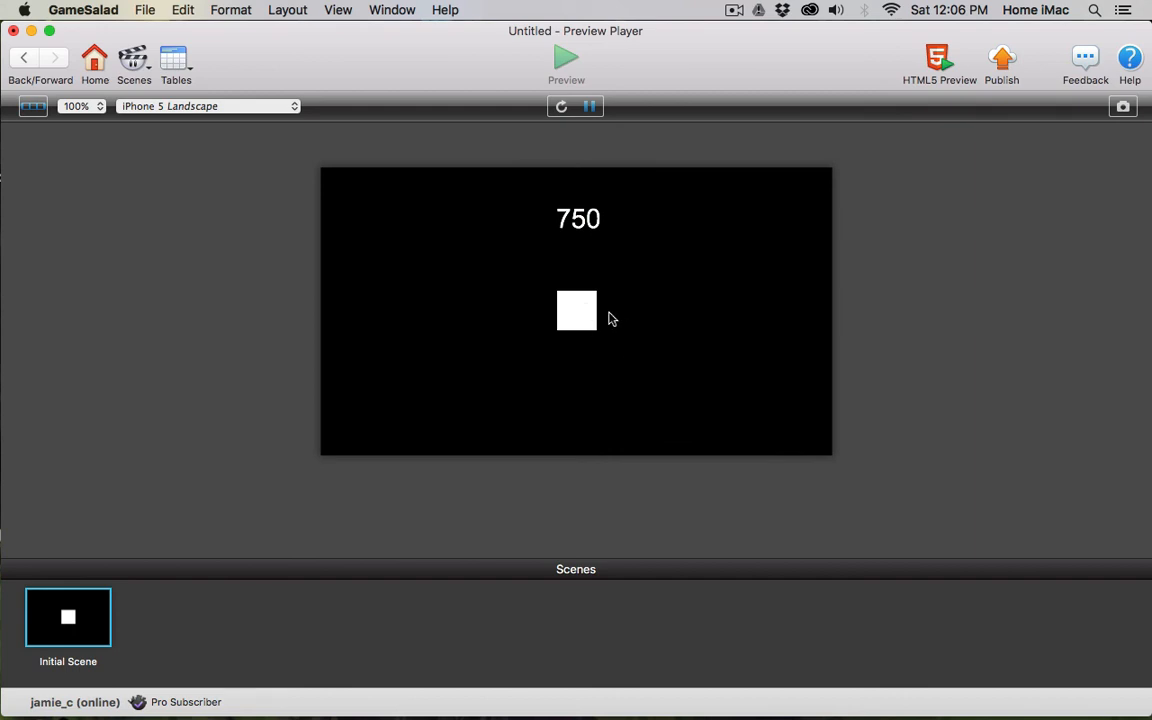
mouse_move(556, 220)
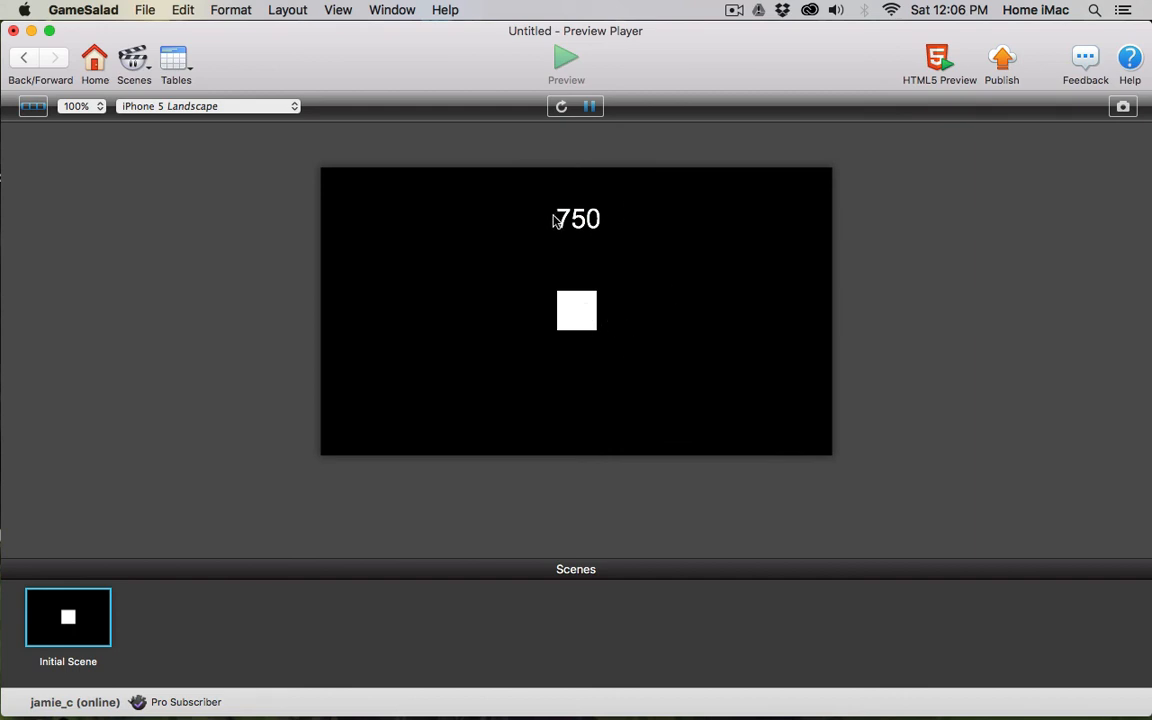
mouse_move(692, 398)
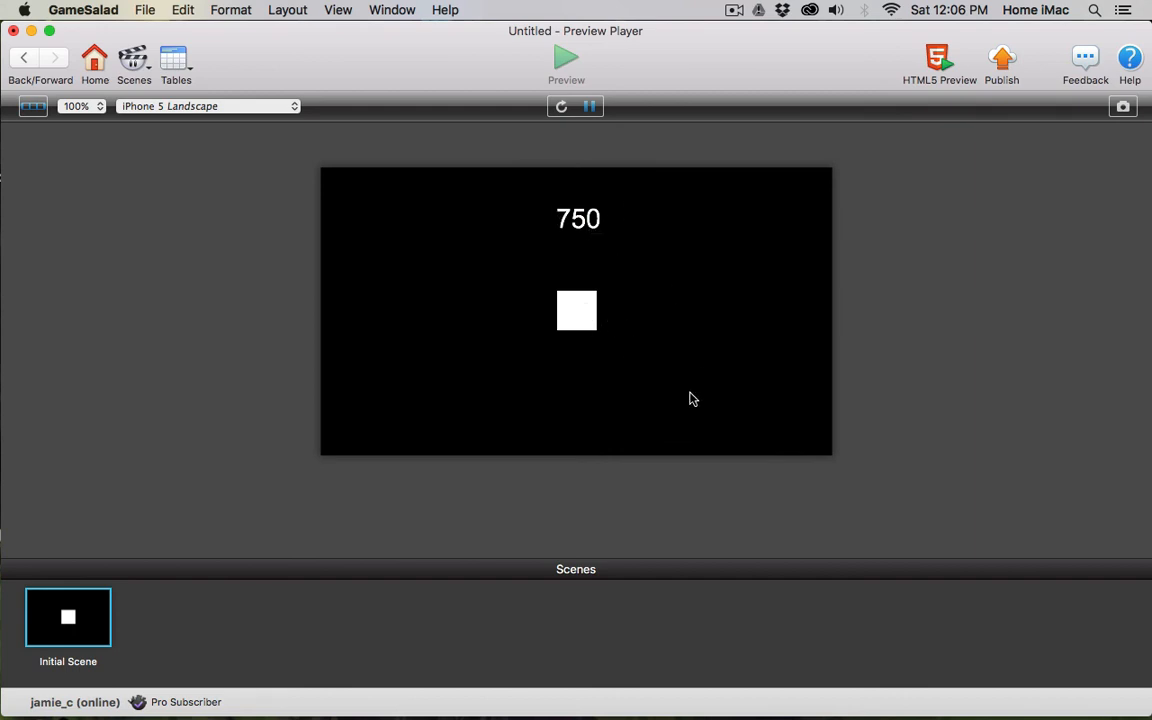
mouse_move(518, 390)
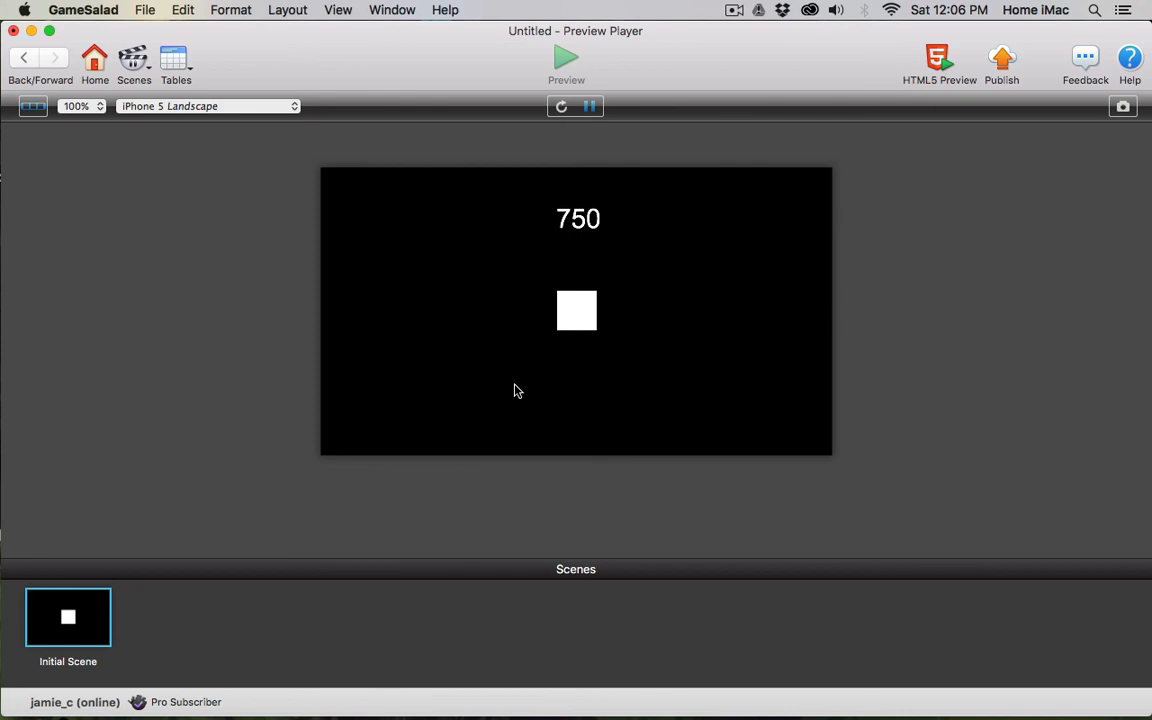
mouse_move(486, 274)
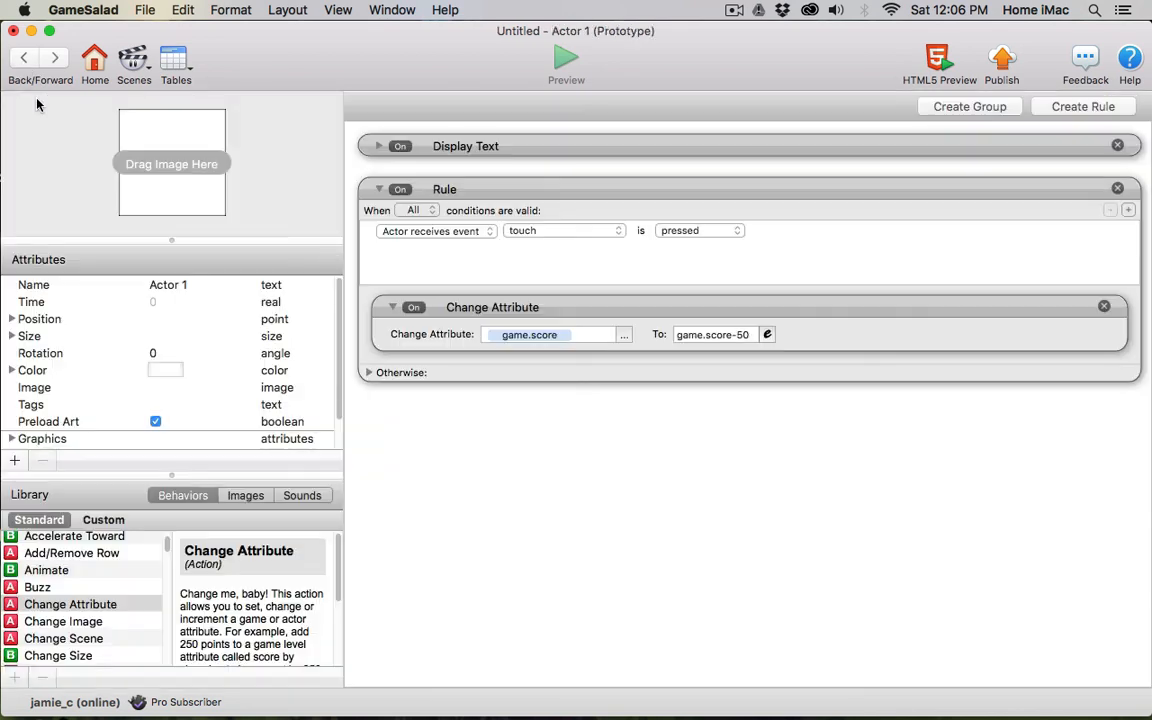
mouse_move(704, 248)
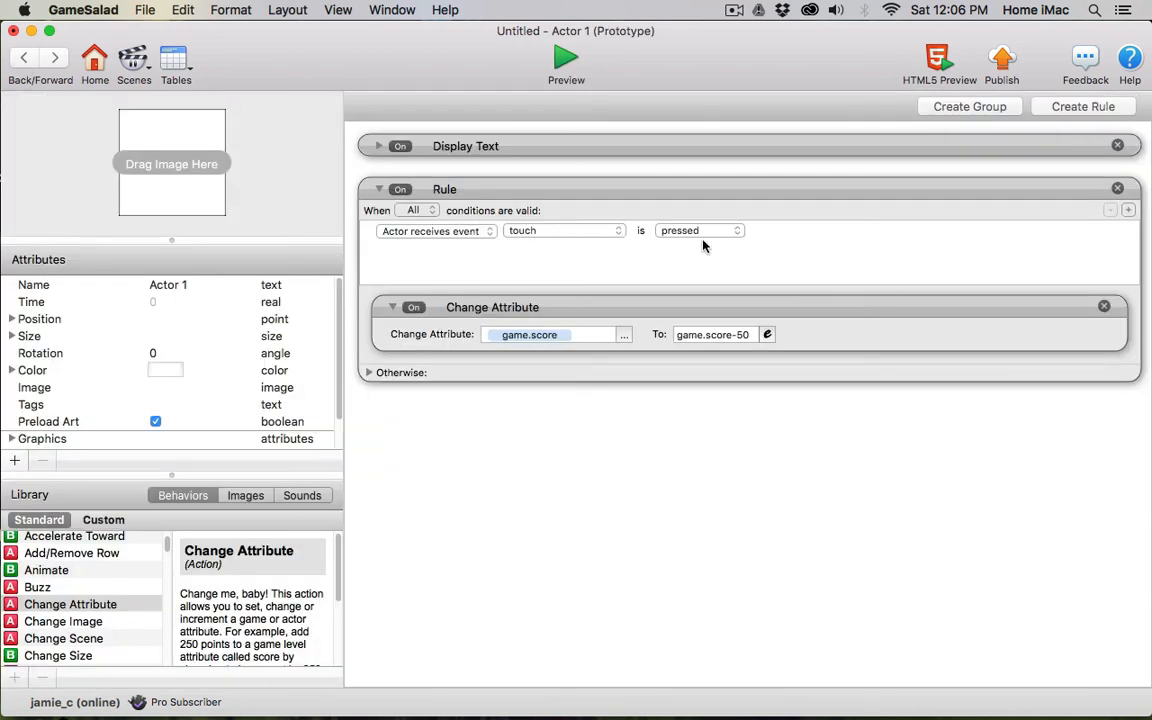
mouse_move(104, 604)
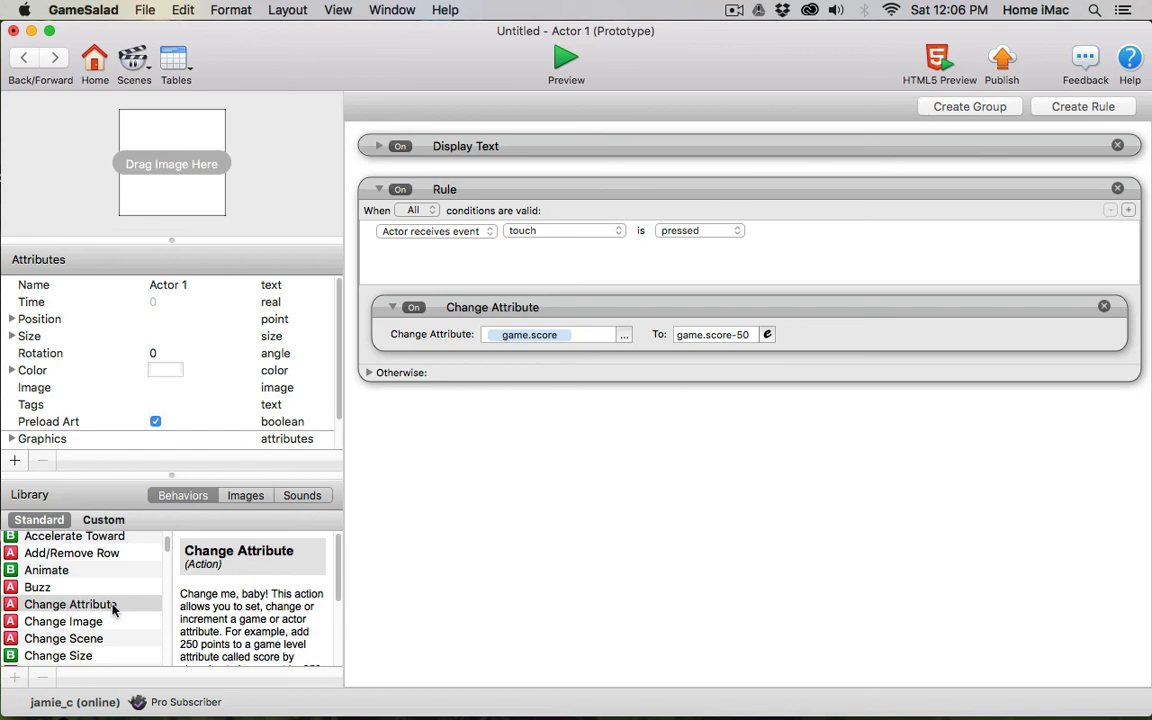
mouse_move(60, 604)
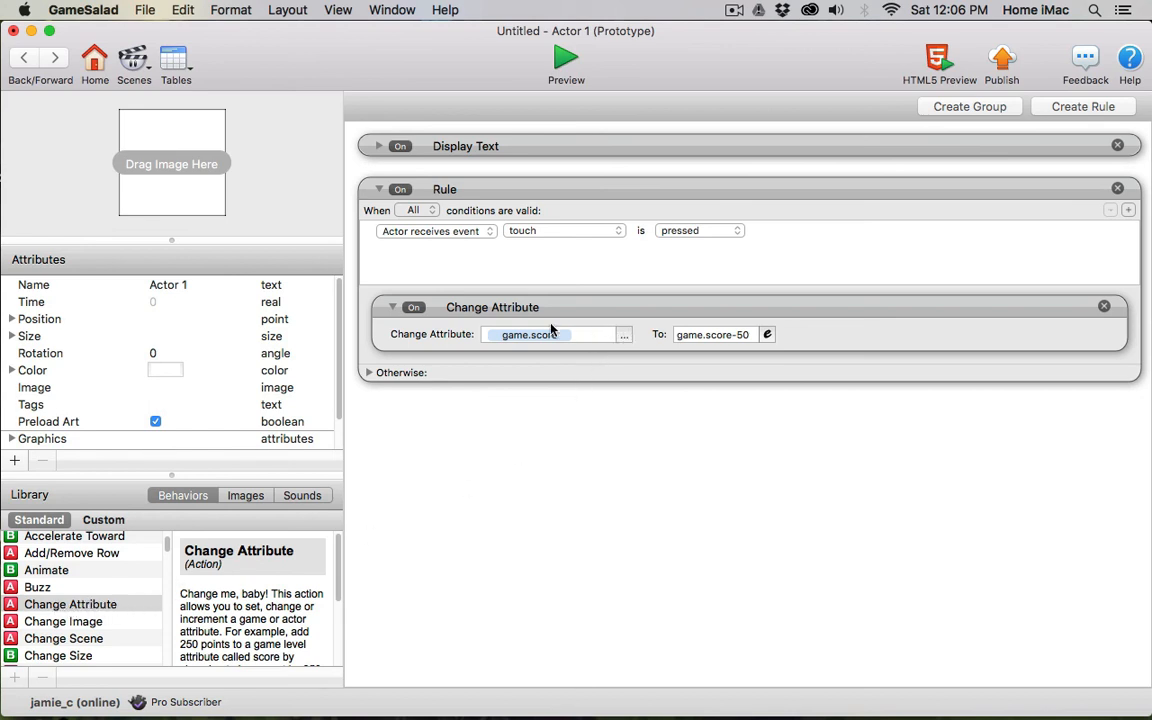
mouse_move(538, 360)
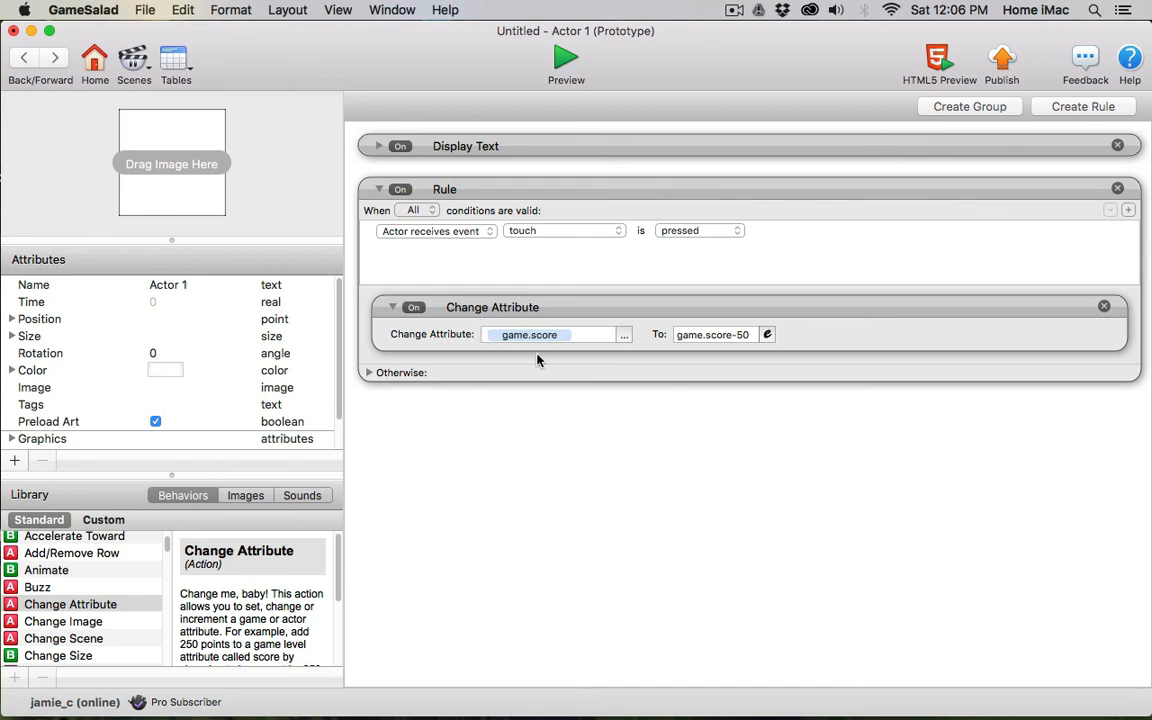